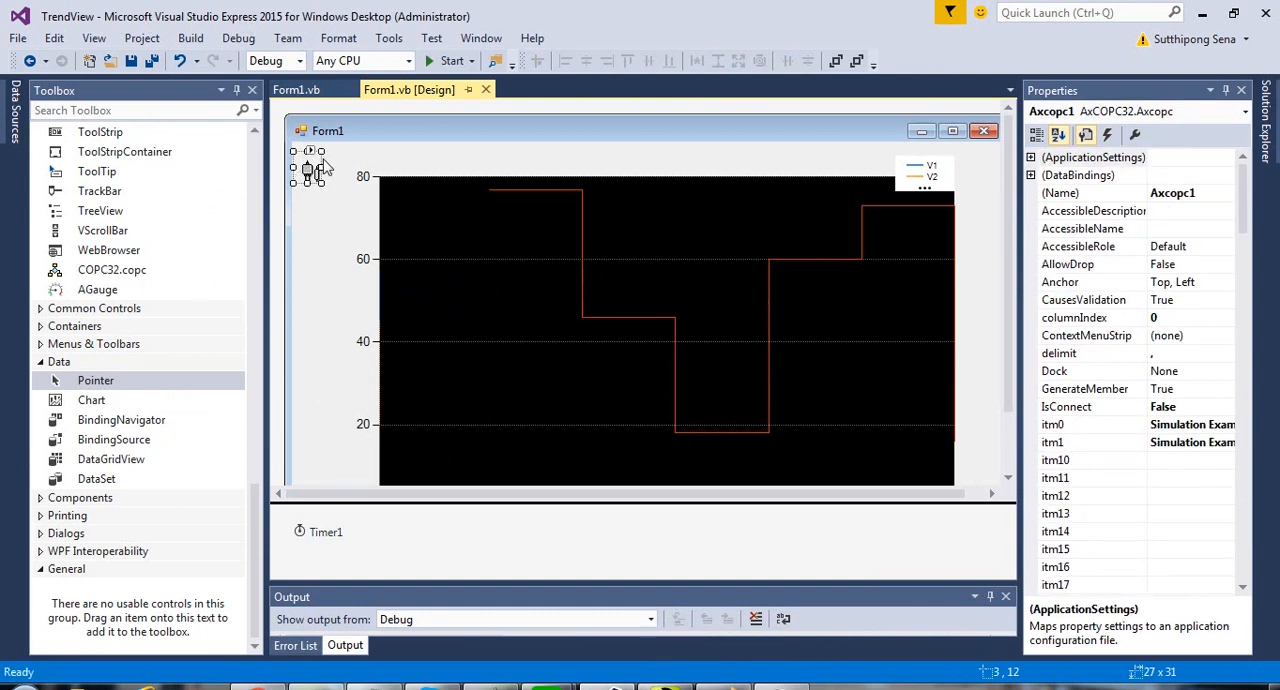
mouse_move(326, 205)
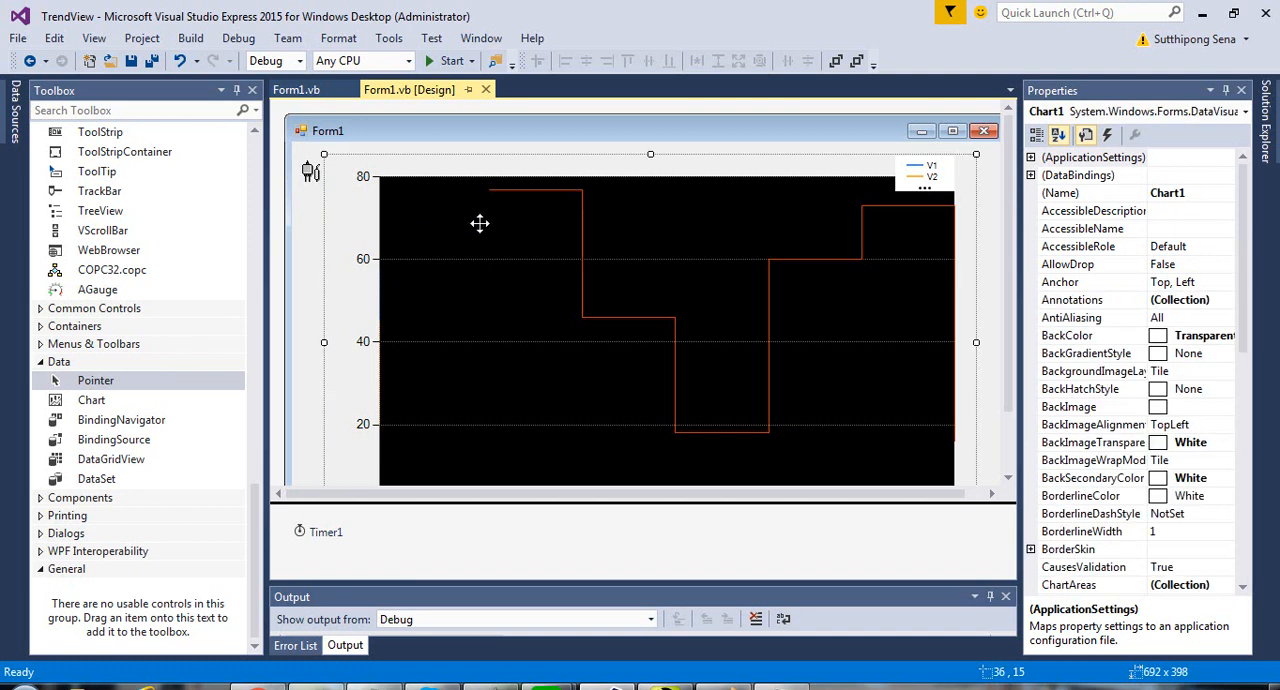
Select Timer1 and then Axcopc1, and show Axcopc1's Axcopc Tasks list.
click(325, 531)
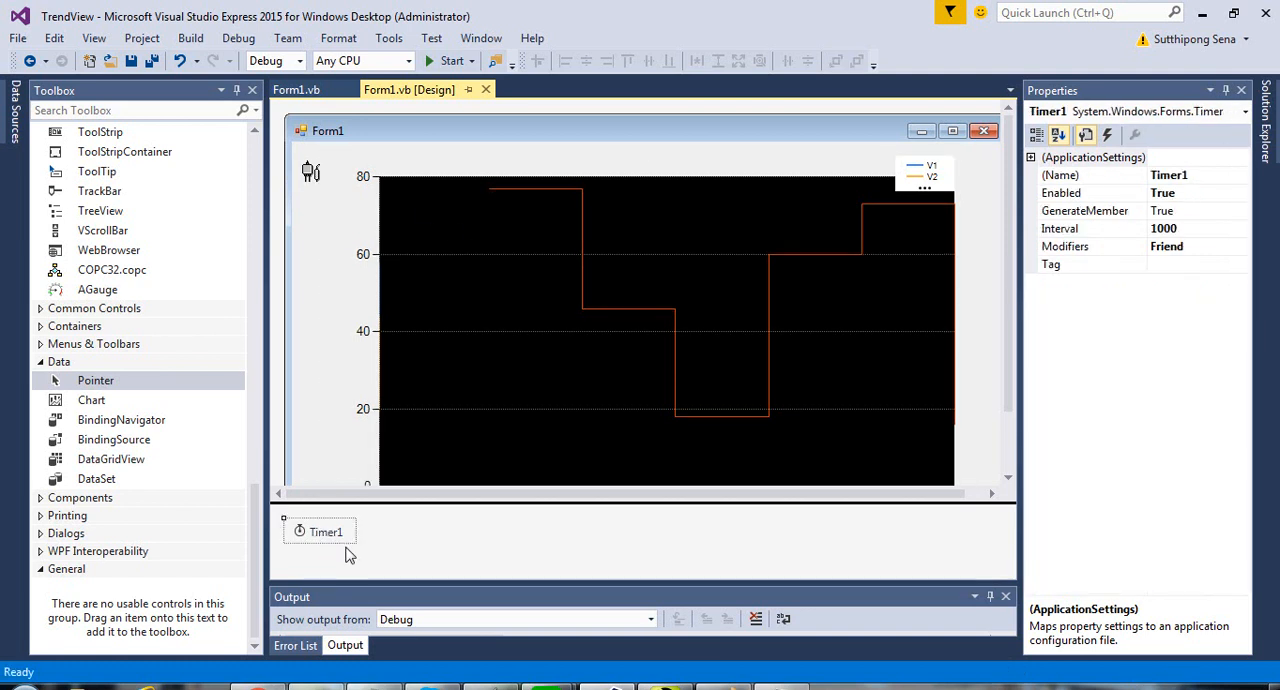
click(311, 172)
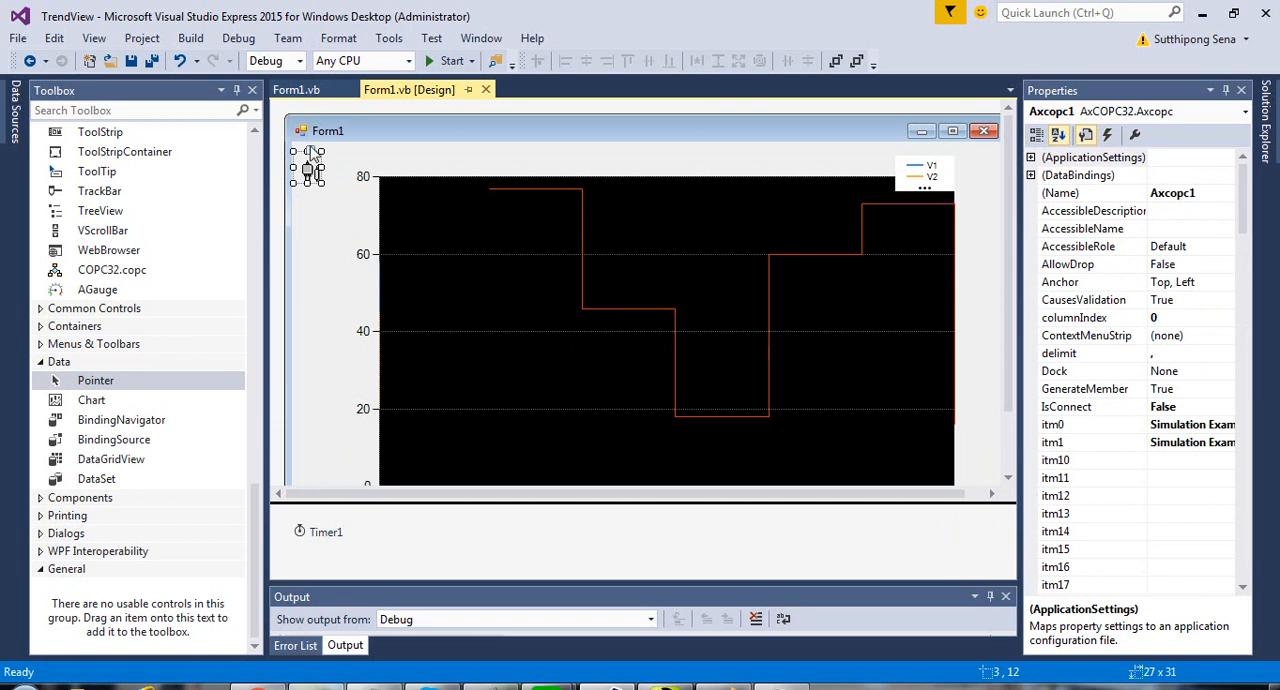
click(311, 152)
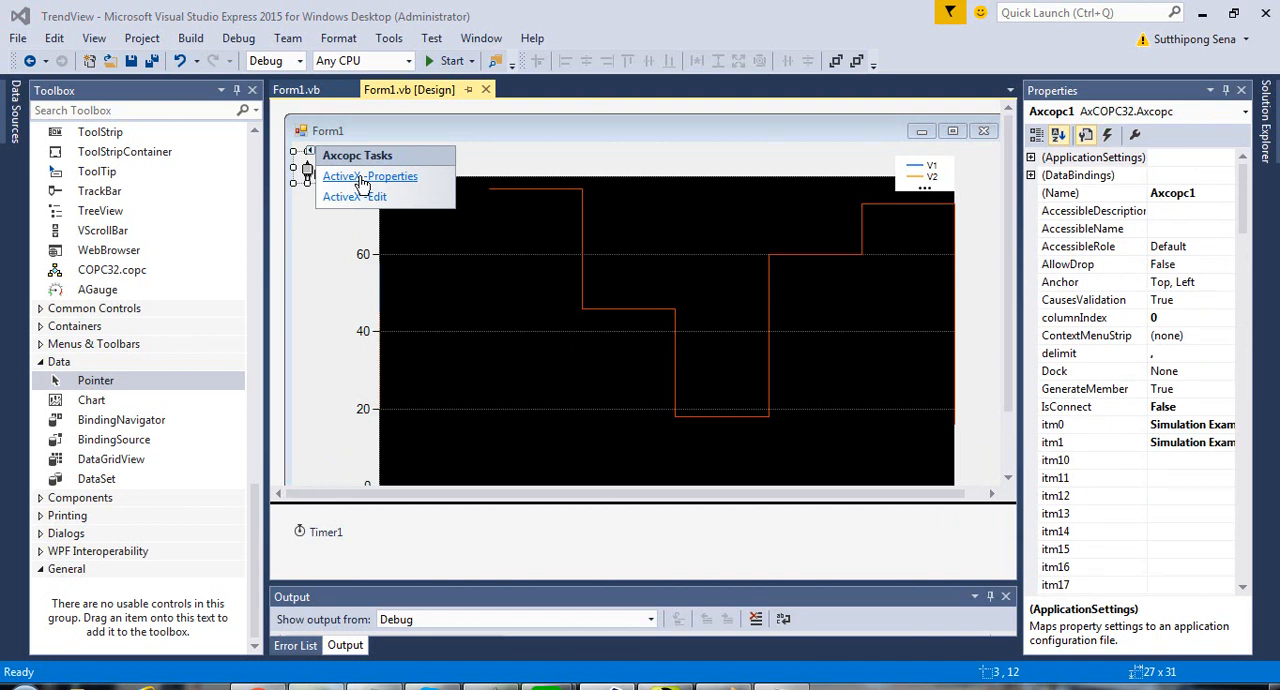
mouse_move(307, 167)
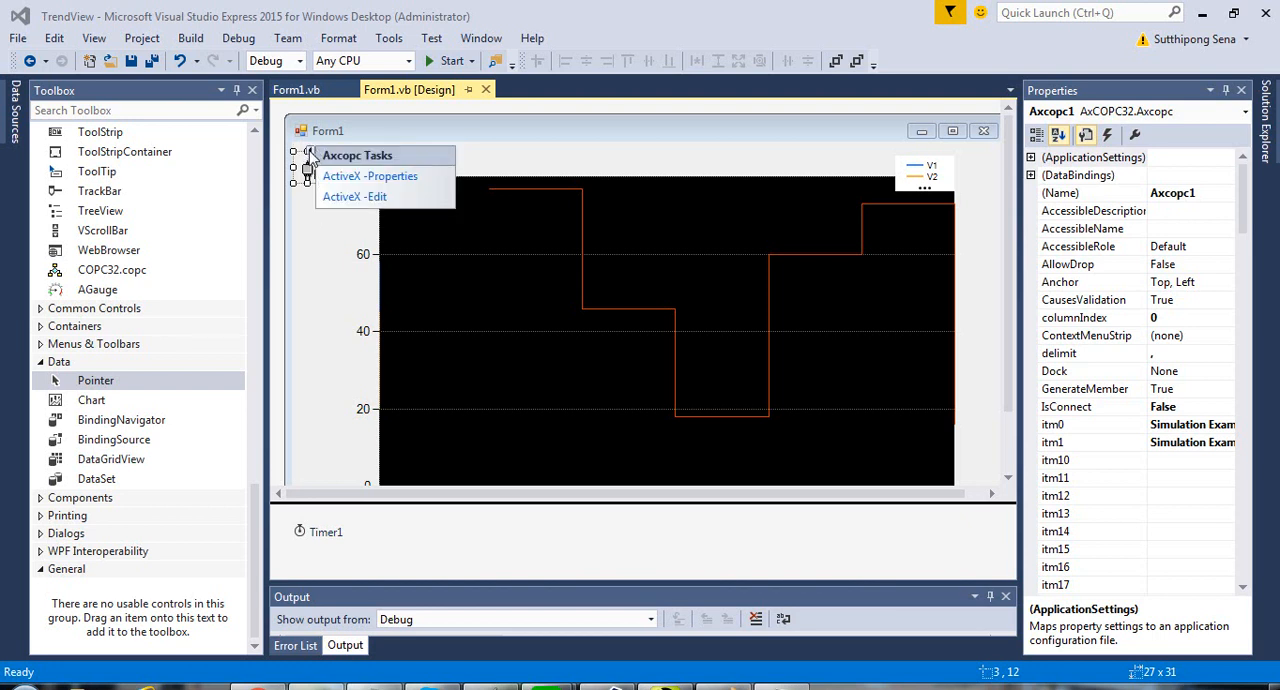
Confirm the Axcopc1 OPC server is Kepware.KEPServerEX.V5 in its ActiveX properties, then accept.
click(369, 175)
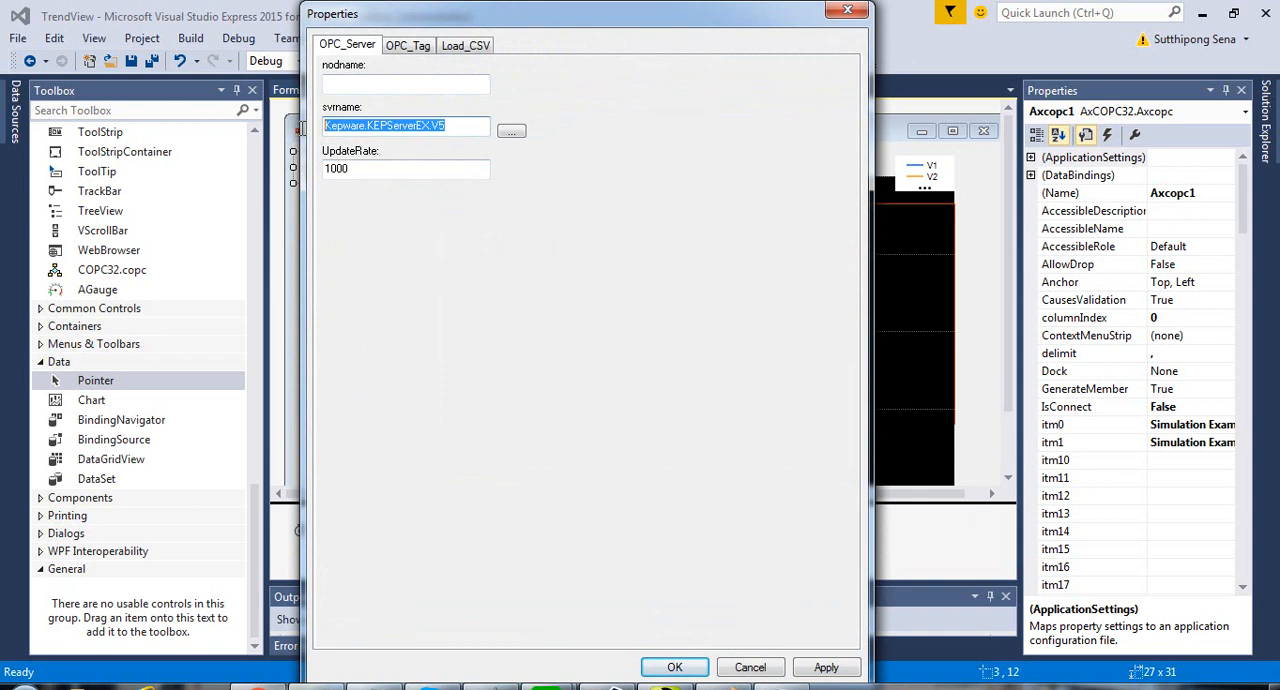
click(409, 45)
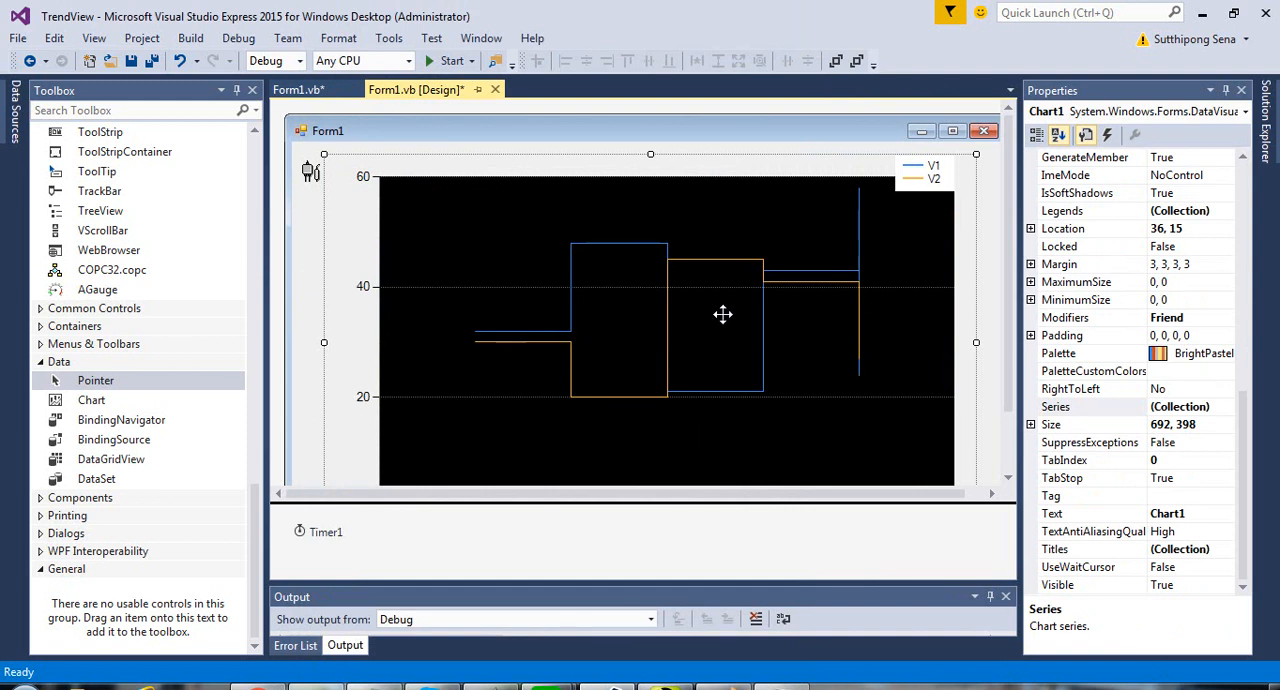
mouse_move(583, 334)
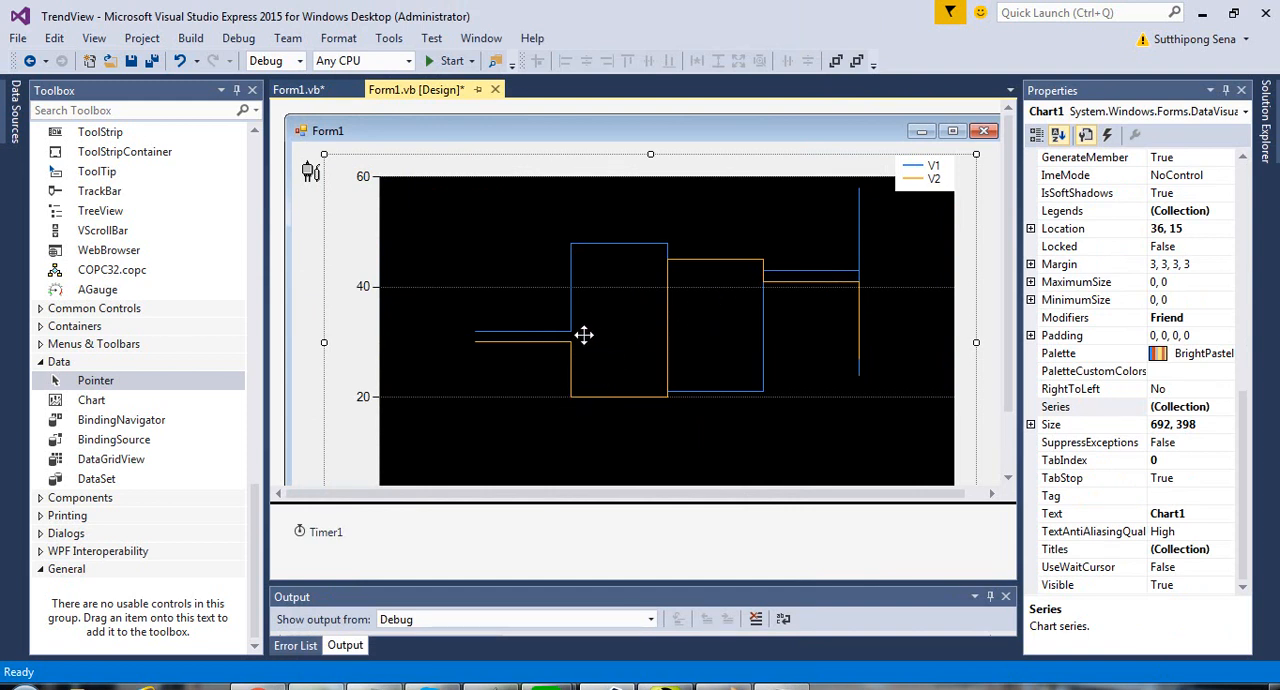
mouse_move(728, 257)
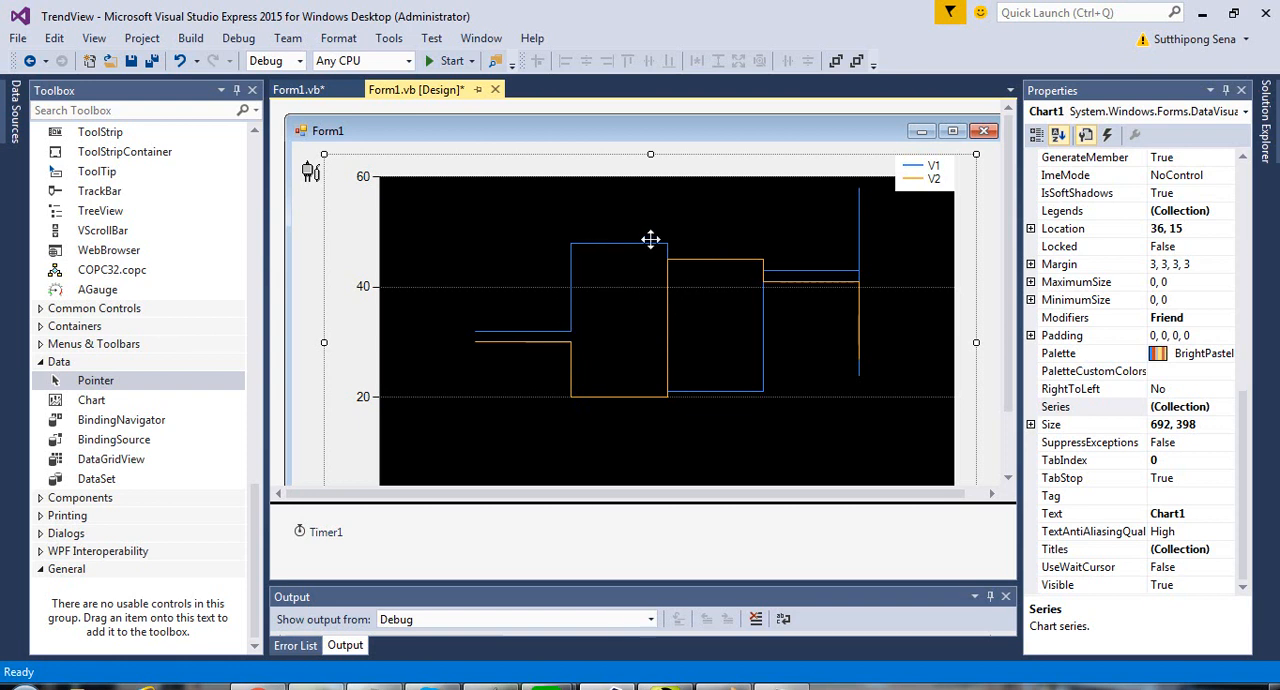
mouse_move(673, 252)
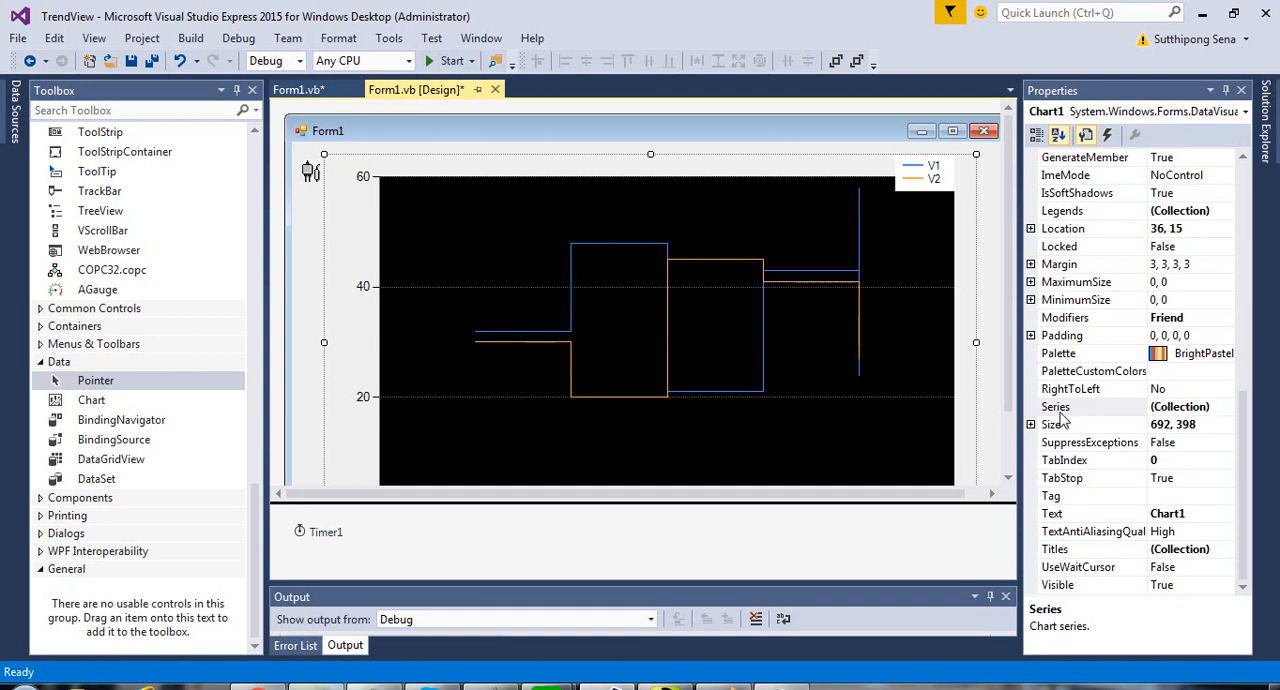
click(1080, 406)
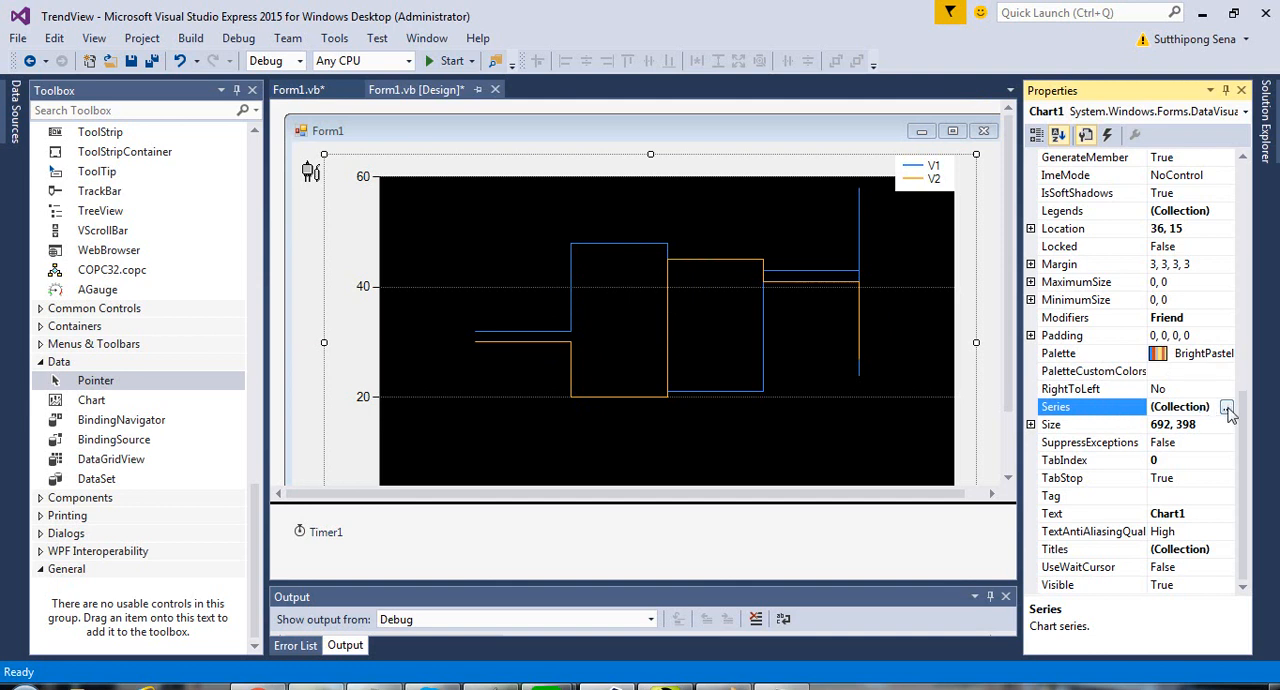
Add a new series to Chart1's Series collection and name it V3.
click(1225, 407)
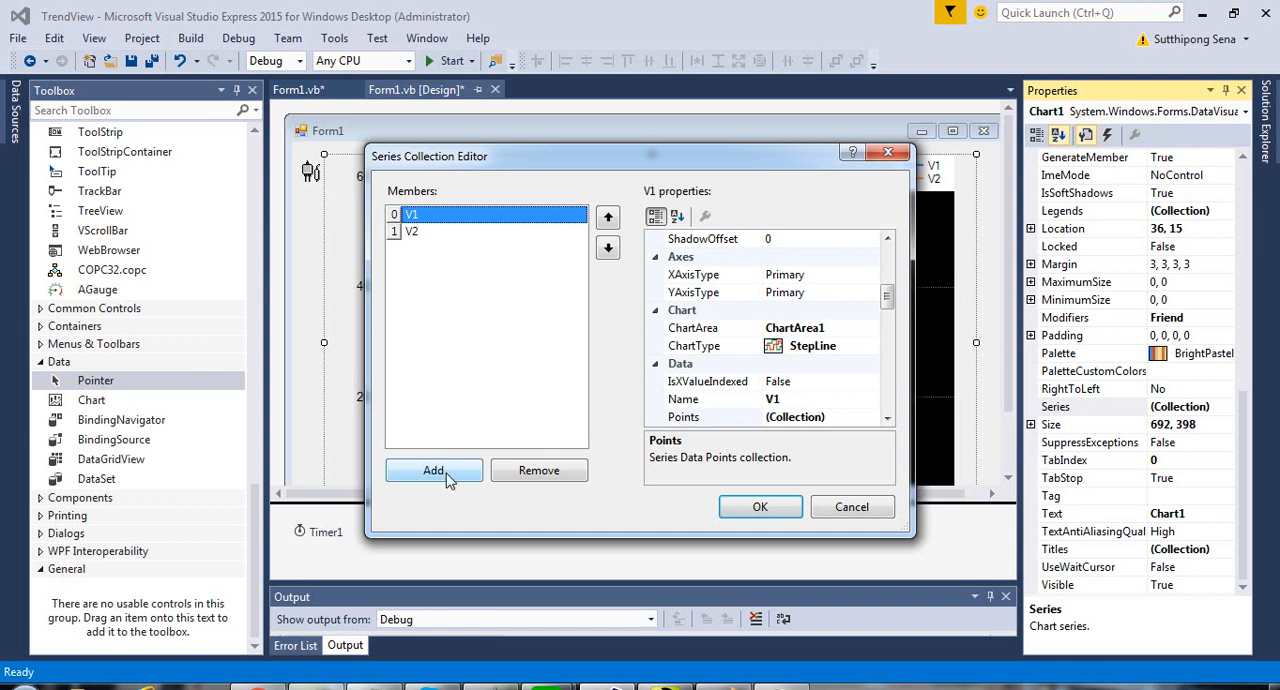
click(434, 471)
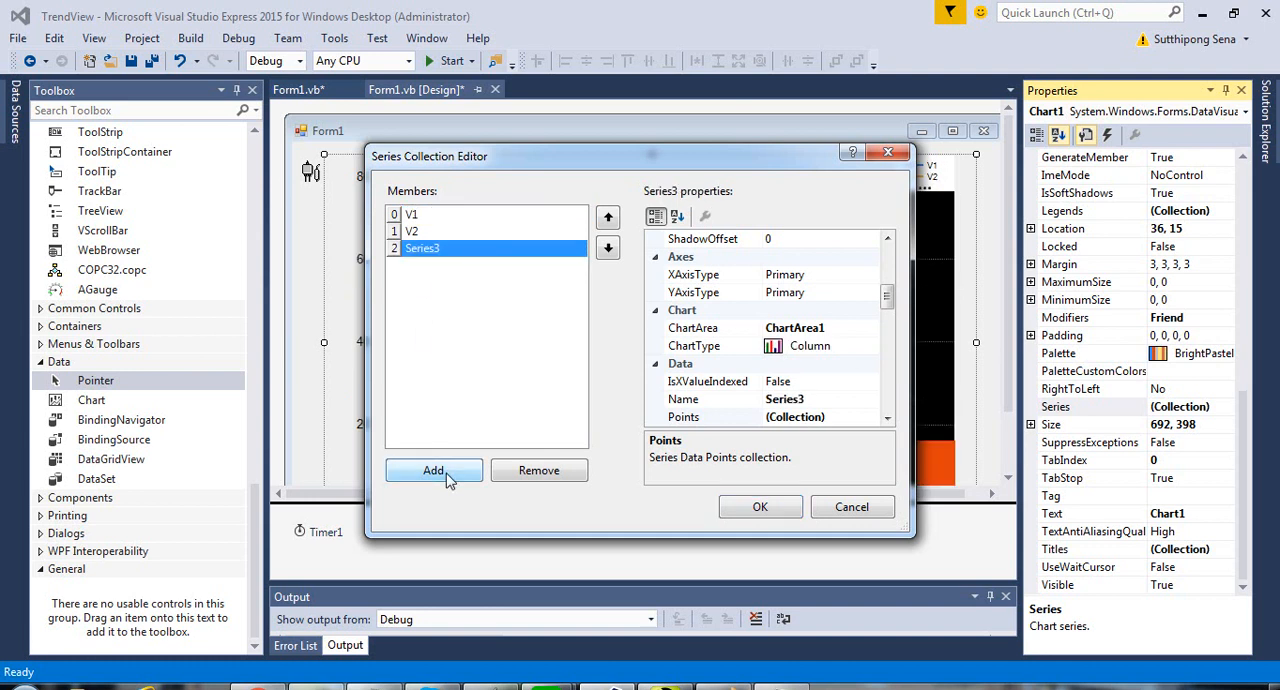
click(693, 399)
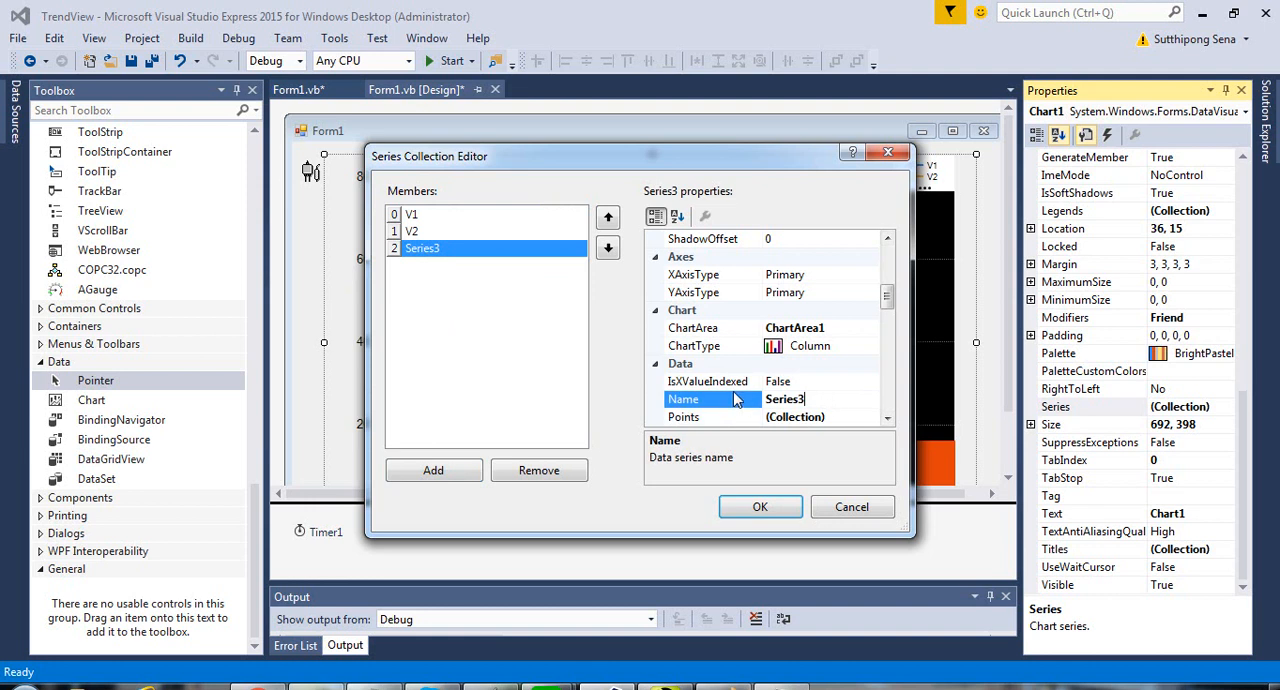
text(V)
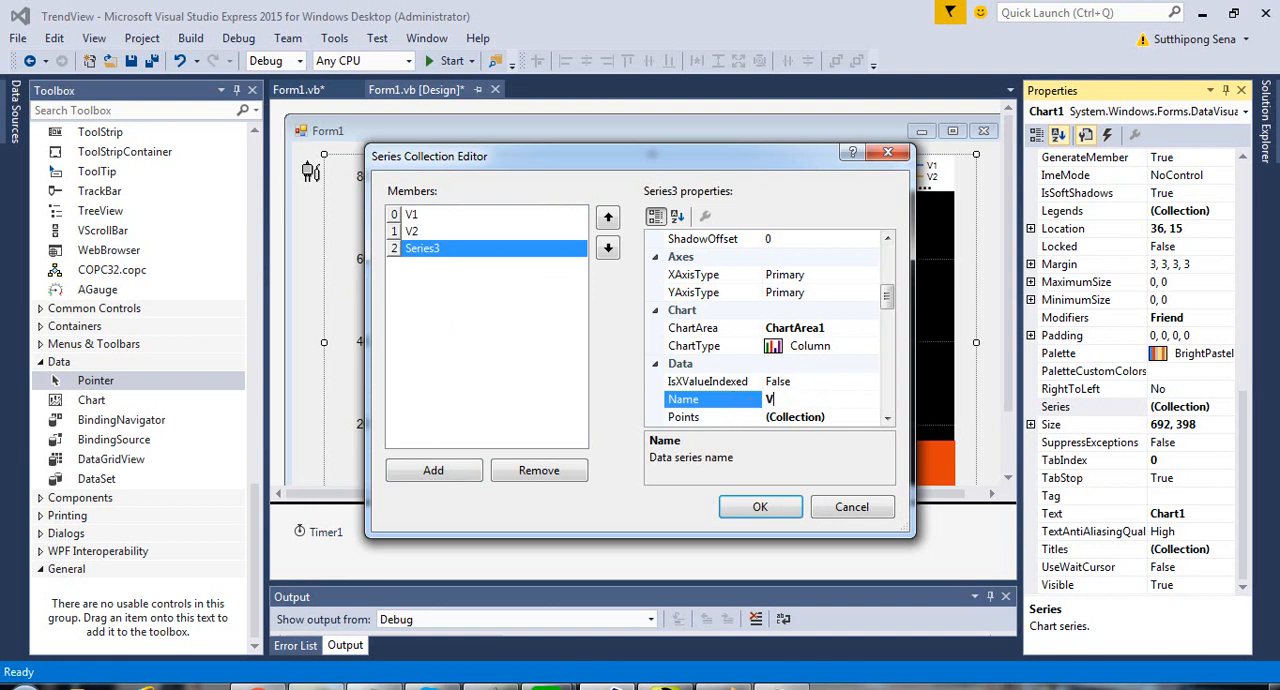
text(3)
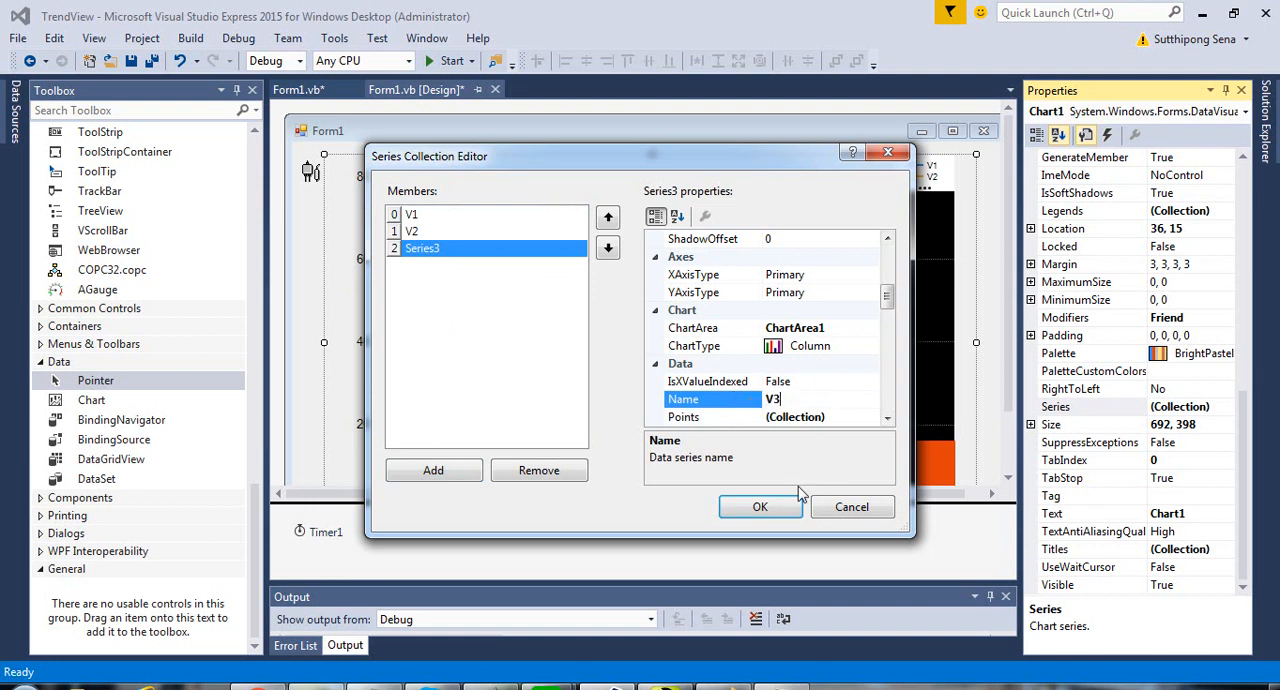
click(760, 507)
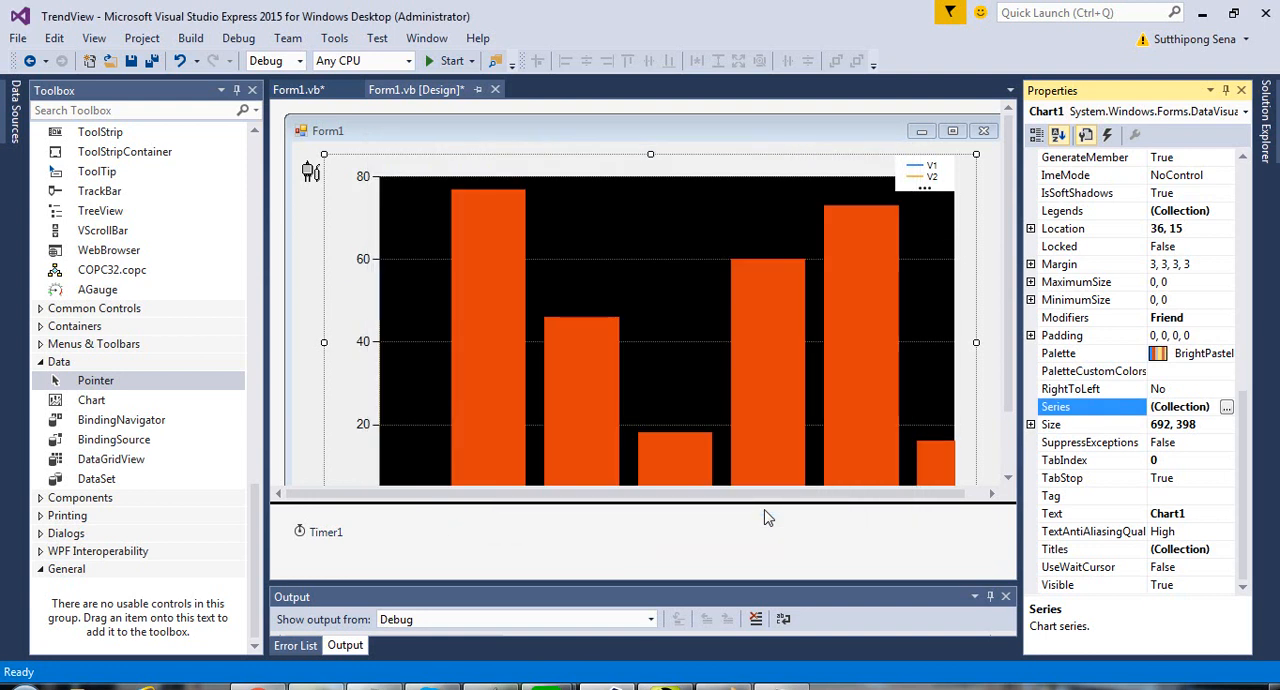
mouse_move(1226, 406)
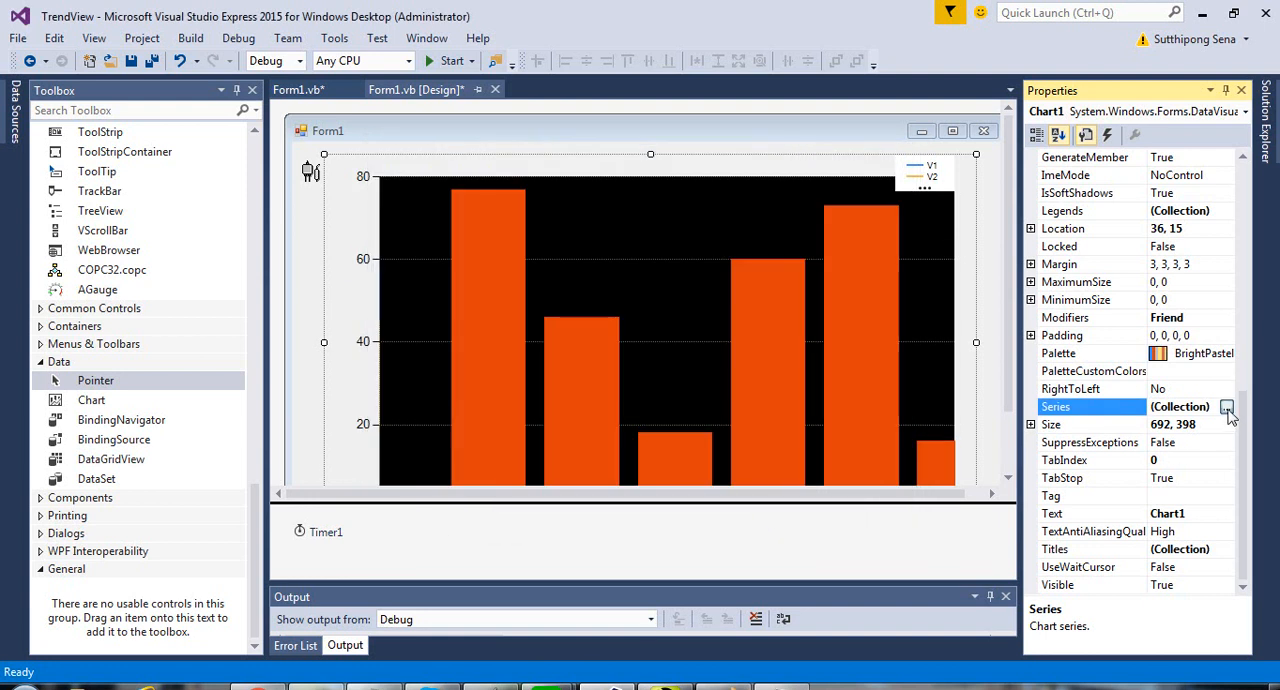
Set series V3's ChartType to Spline in the Series Collection Editor.
click(1224, 407)
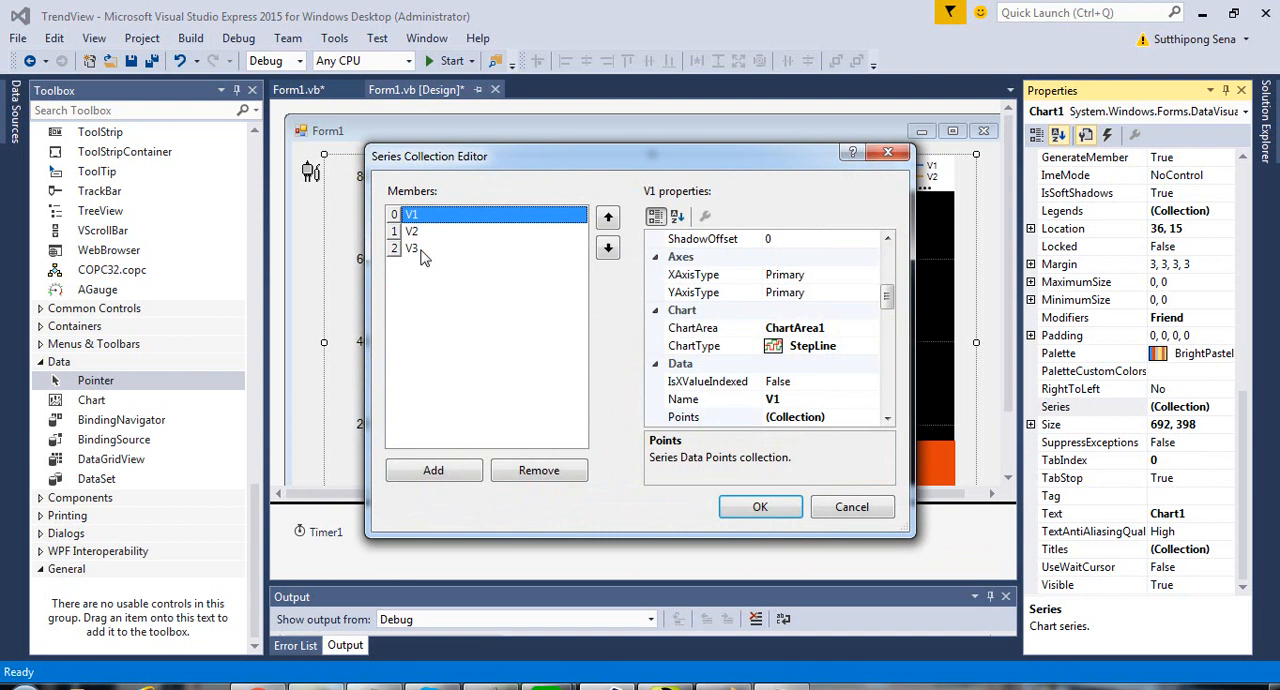
mouse_move(424, 248)
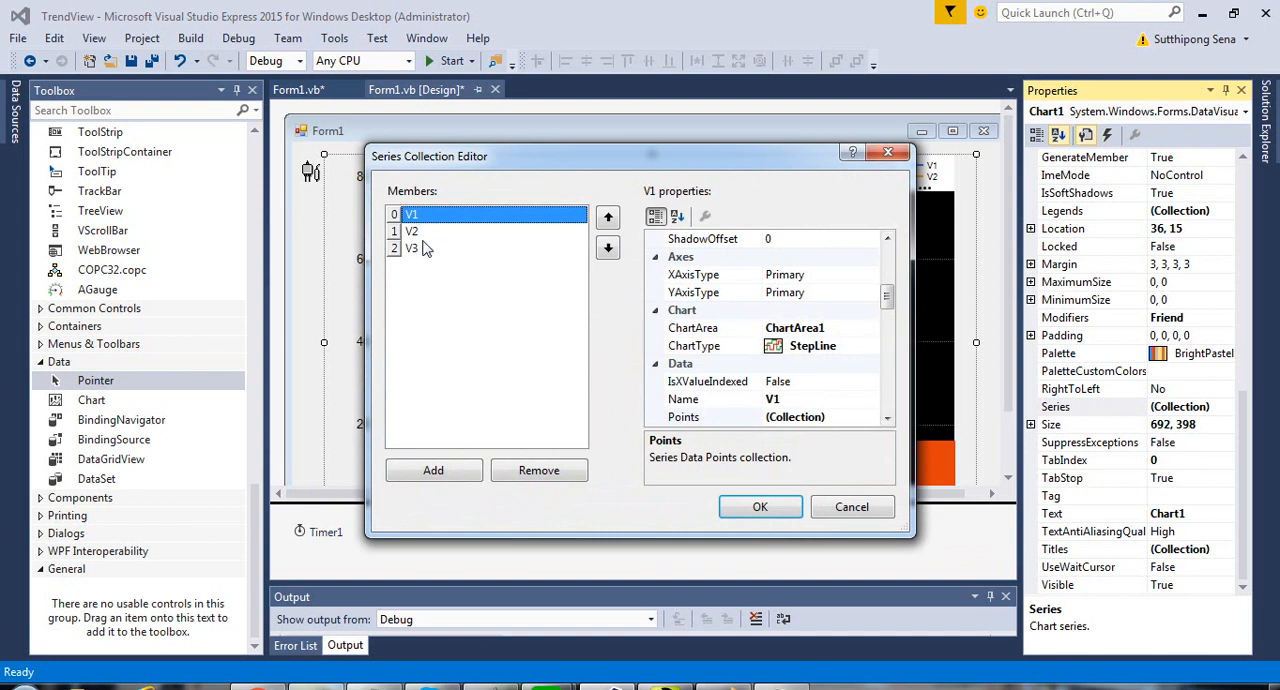
click(414, 248)
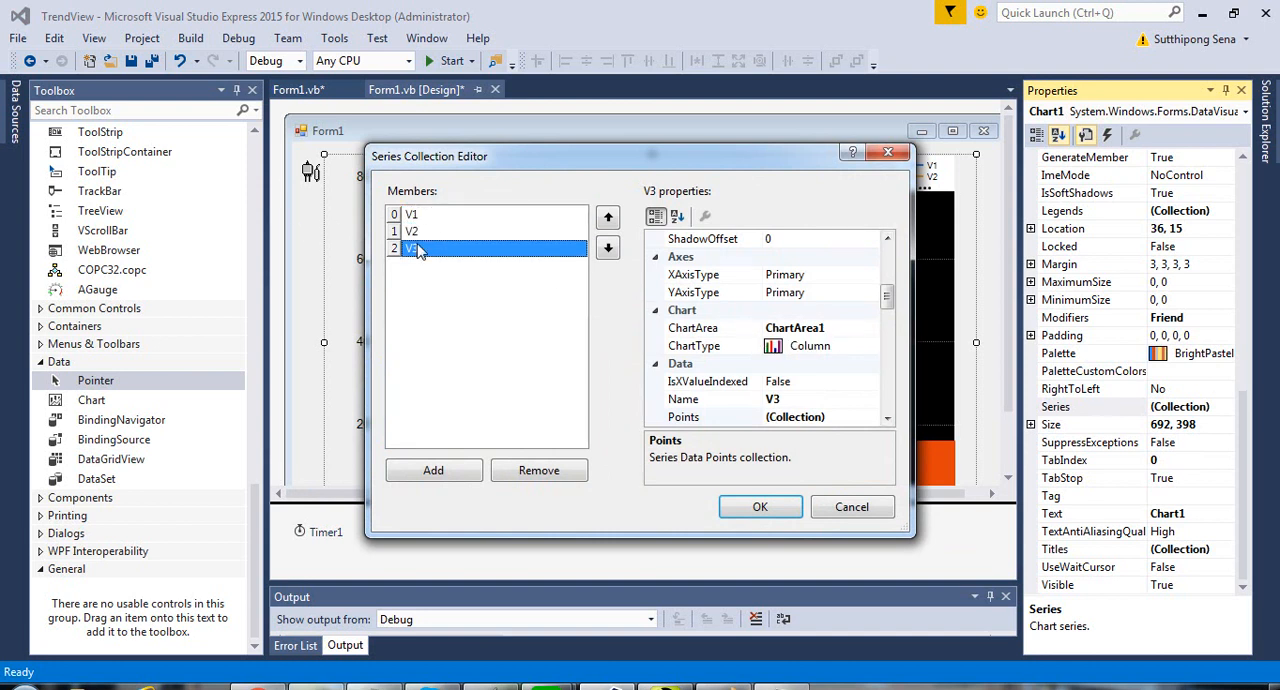
click(871, 345)
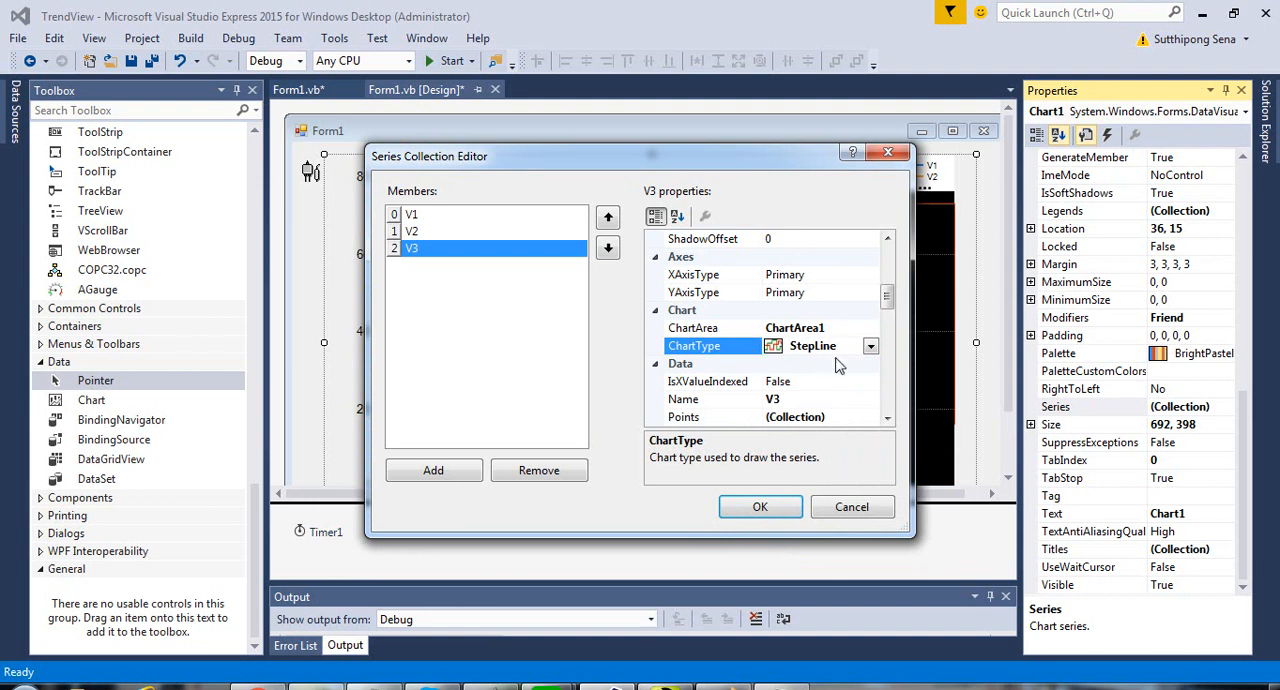
click(813, 345)
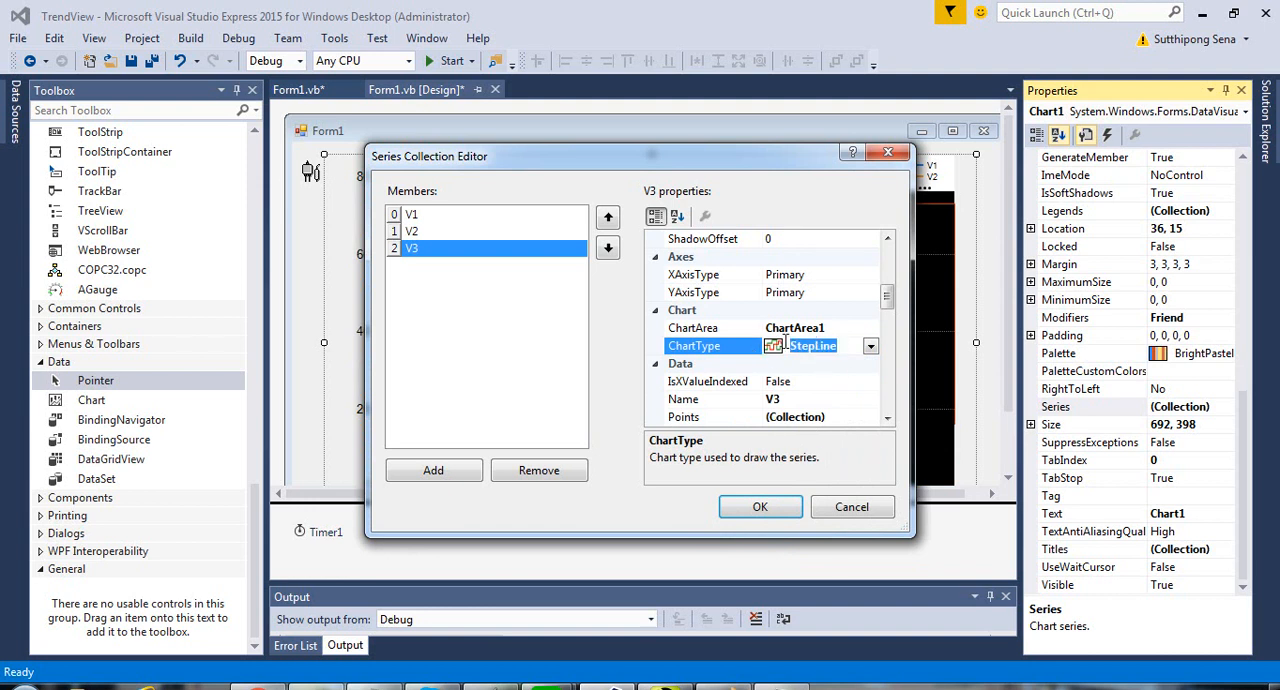
click(869, 345)
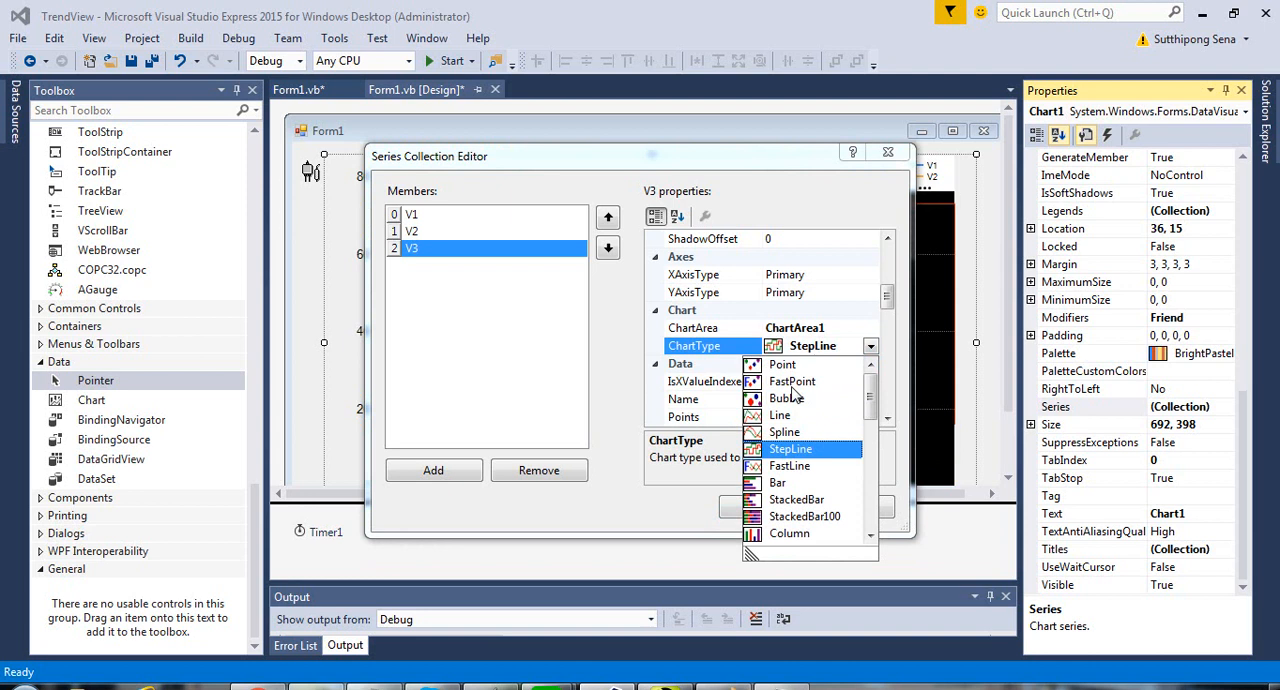
click(779, 414)
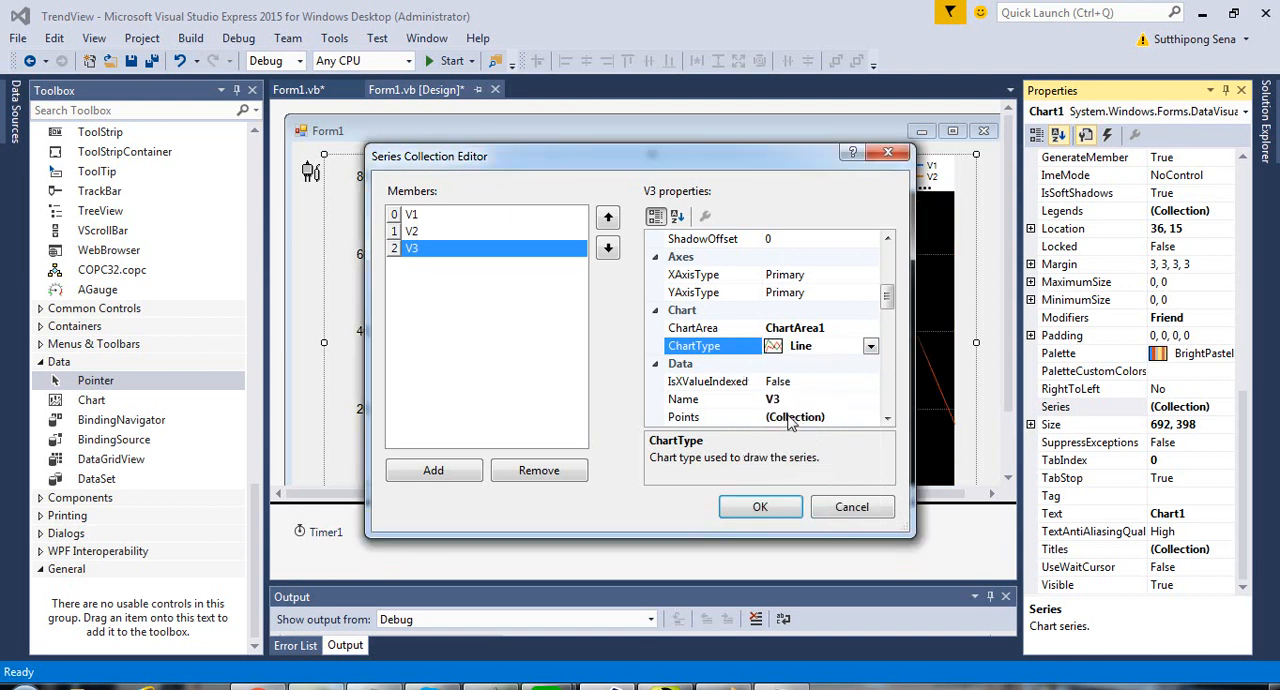
click(870, 345)
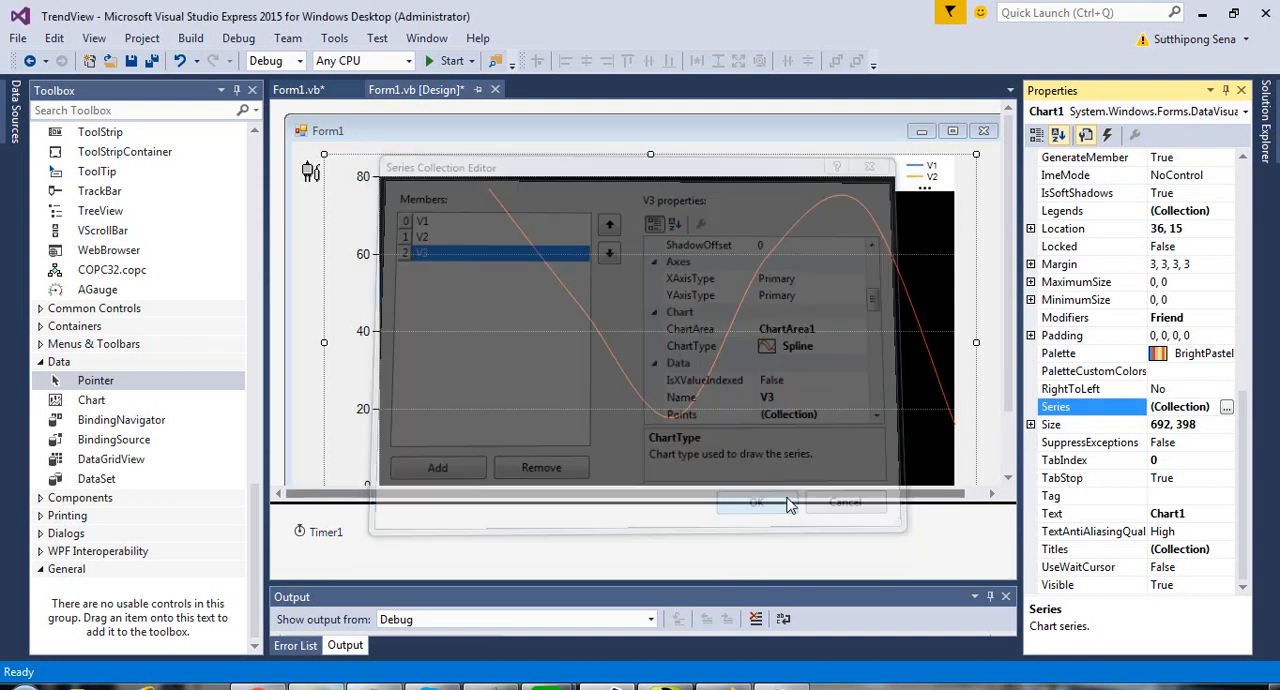
Close the series editor and declare pnt2(0 To 39) As Double after pnt1 in Form1.vb.
click(757, 502)
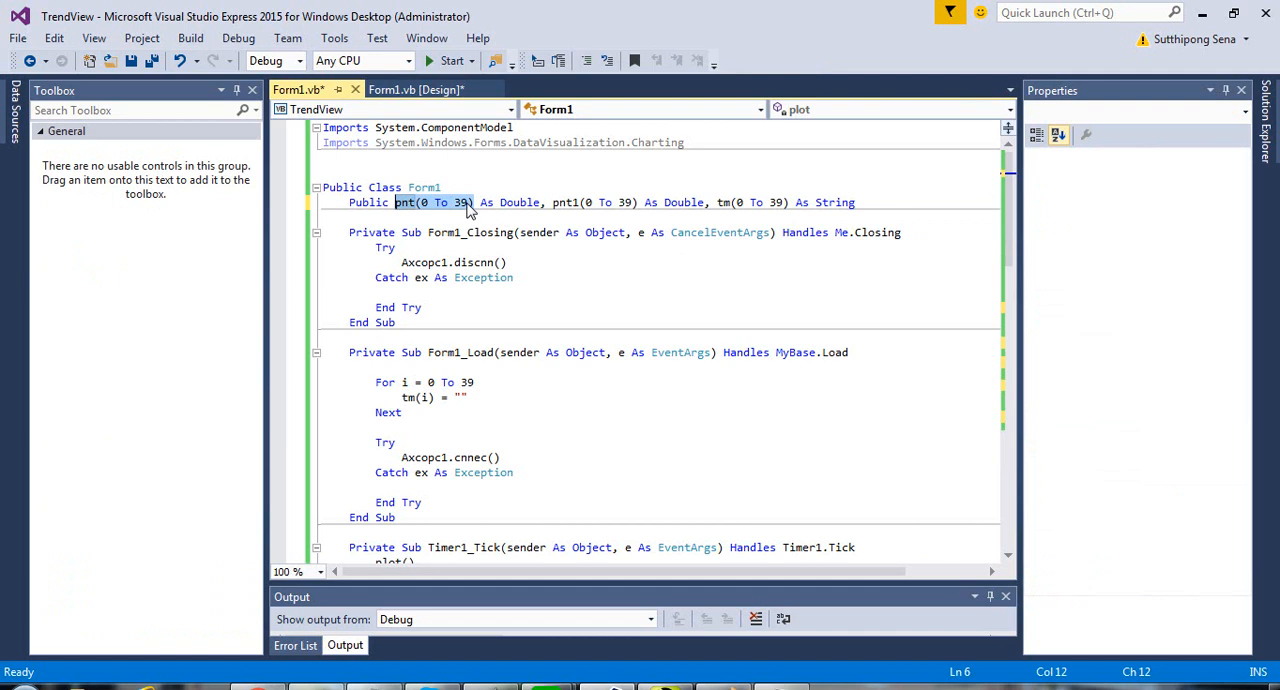
mouse_move(475, 207)
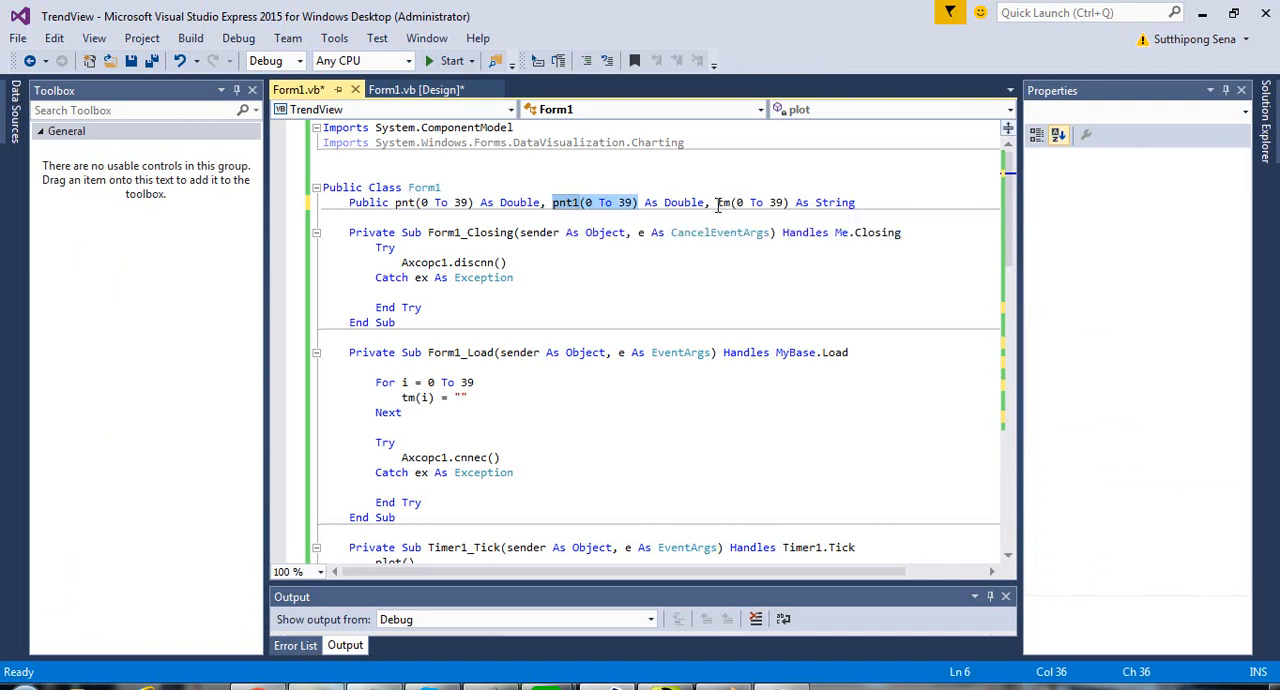
mouse_move(685, 202)
text(pnt2(0 To 39) As Double, )
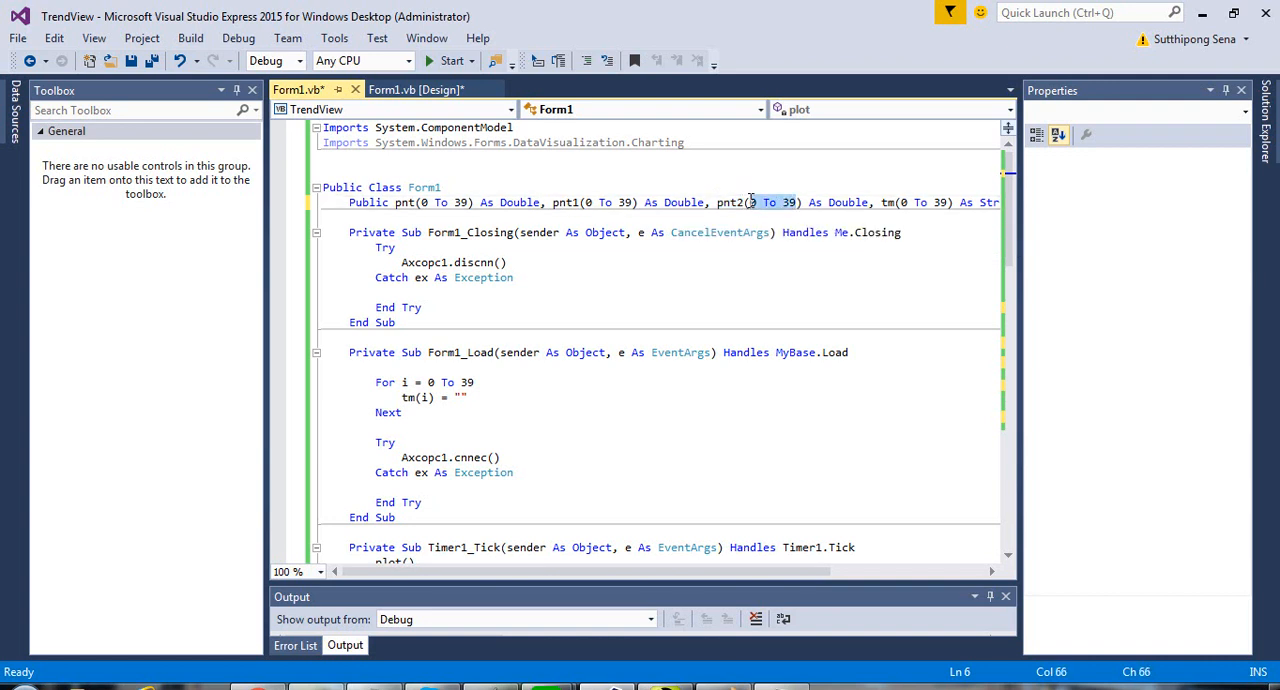
mouse_move(794, 211)
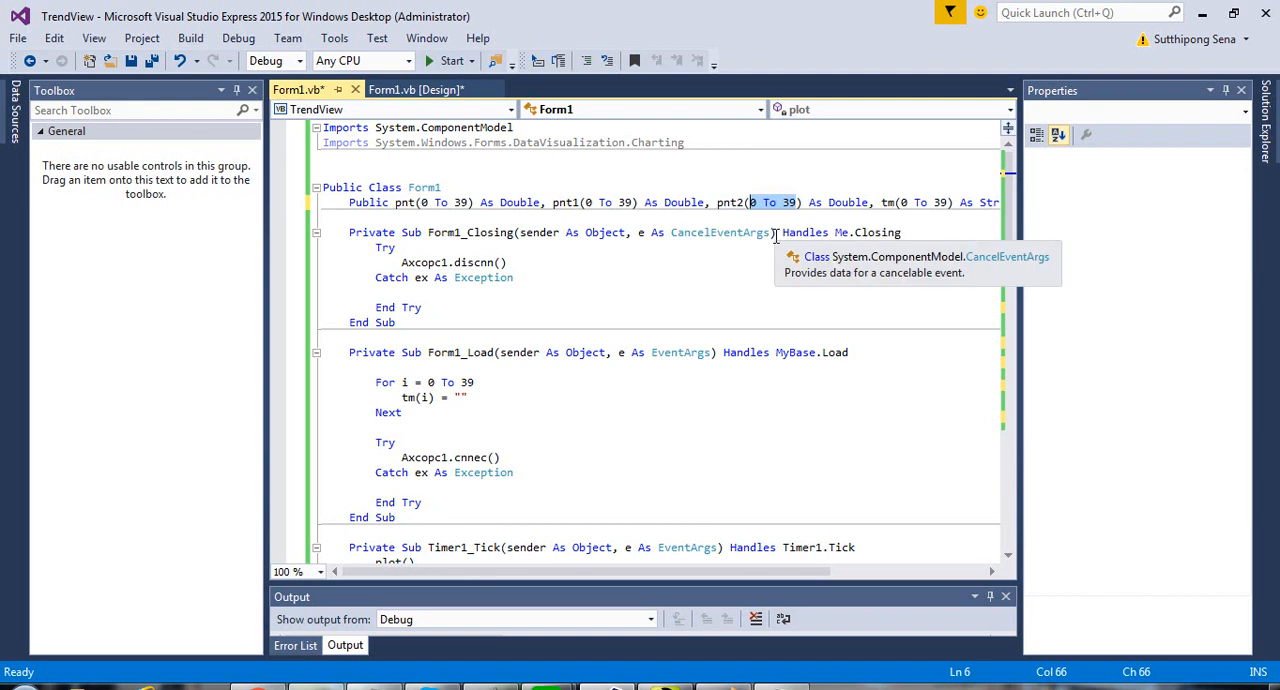
mouse_move(789, 202)
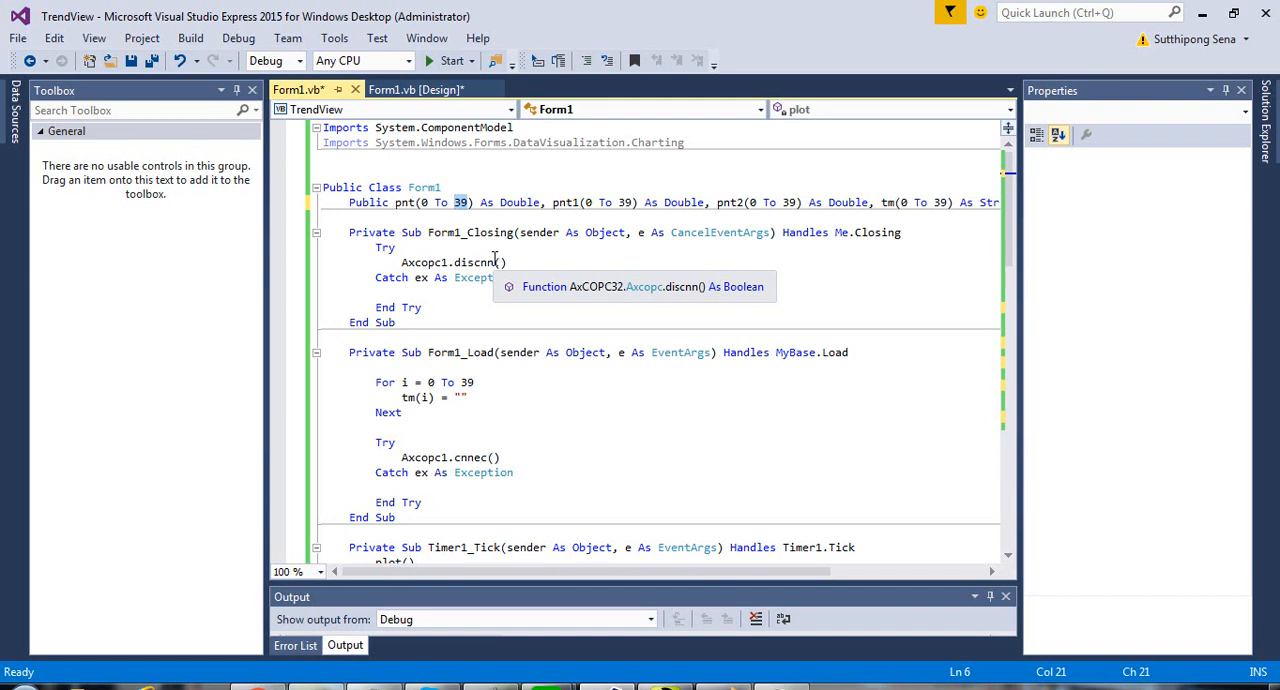
text(59)
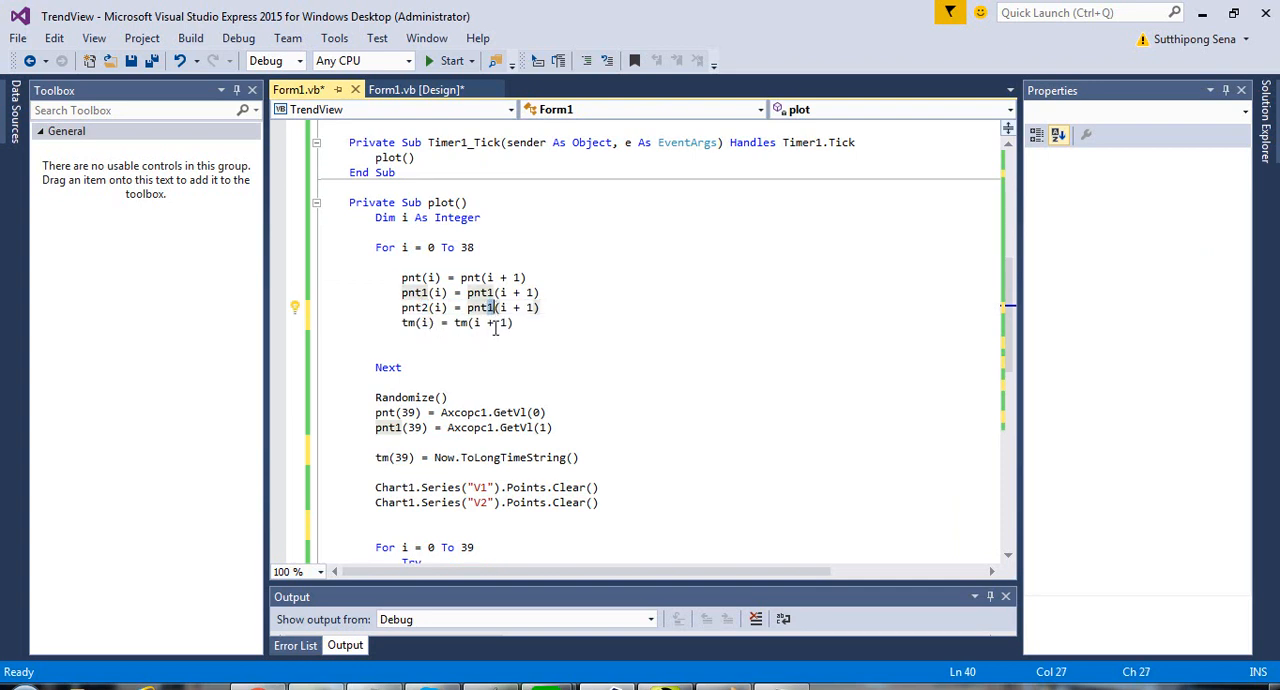
Change the plot loop line to pnt2(i) = pnt2(i + 1) and clear V3's points.
scroll(down, 3)
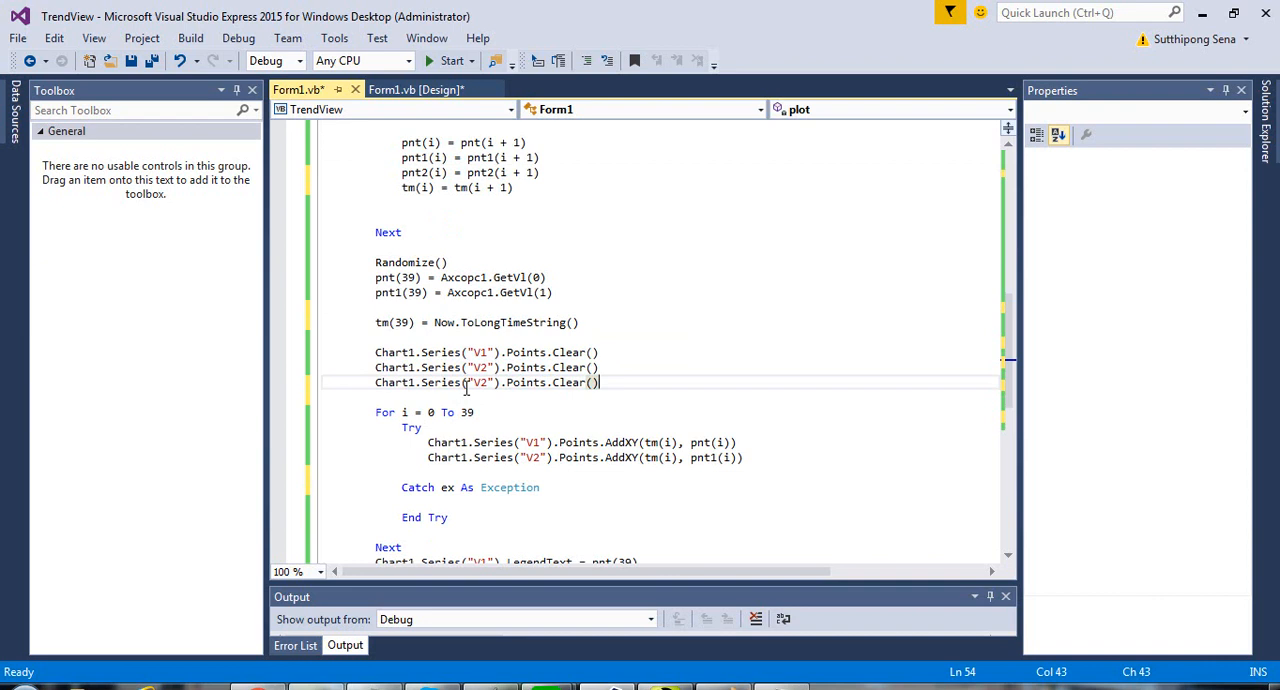
mouse_move(497, 382)
text(3)
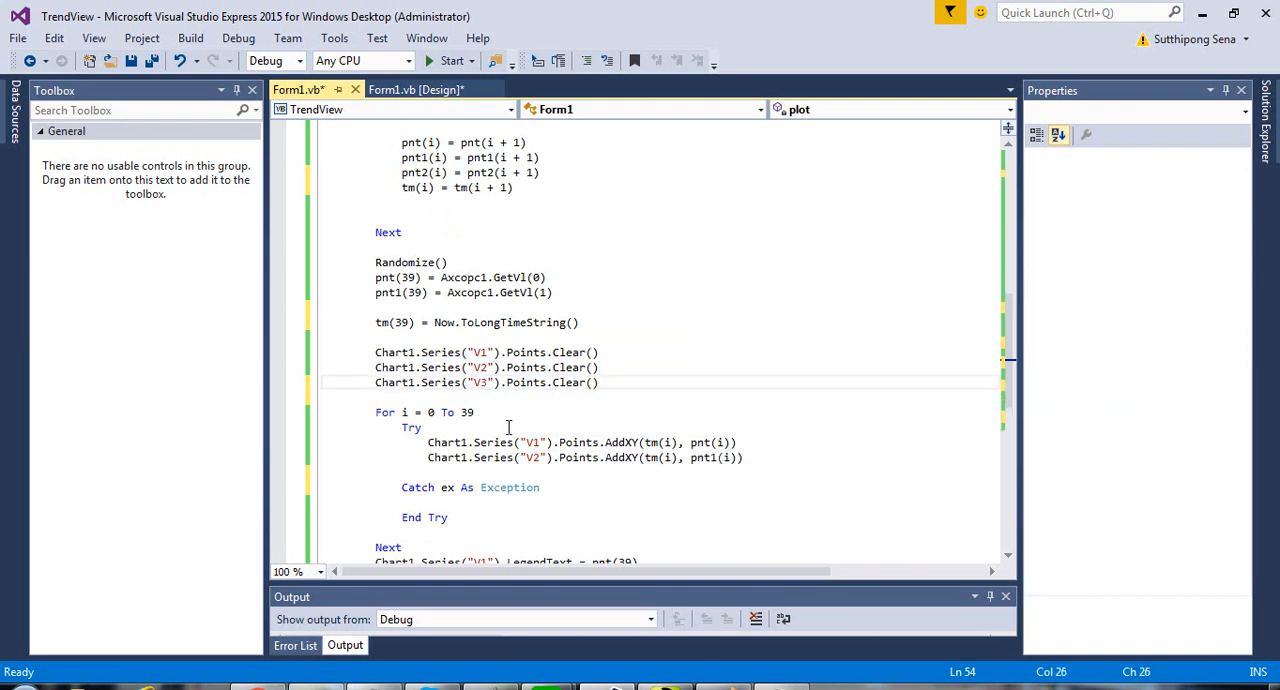
double_click(480, 367)
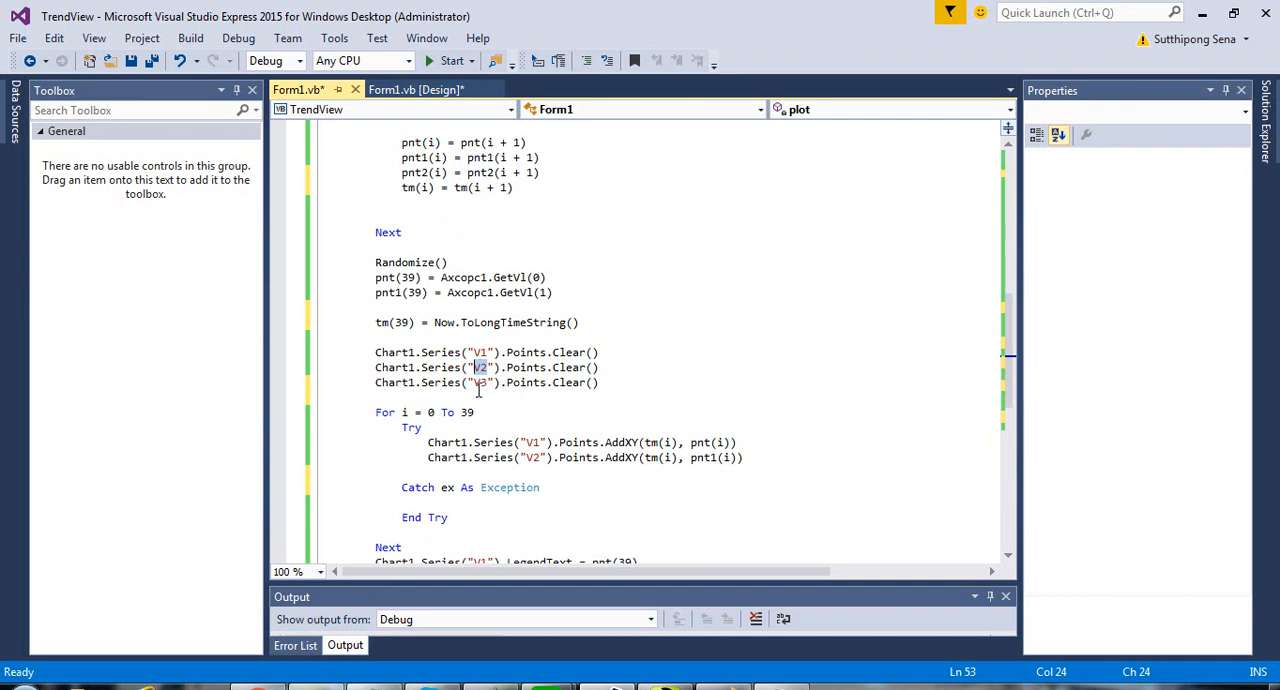
mouse_move(483, 367)
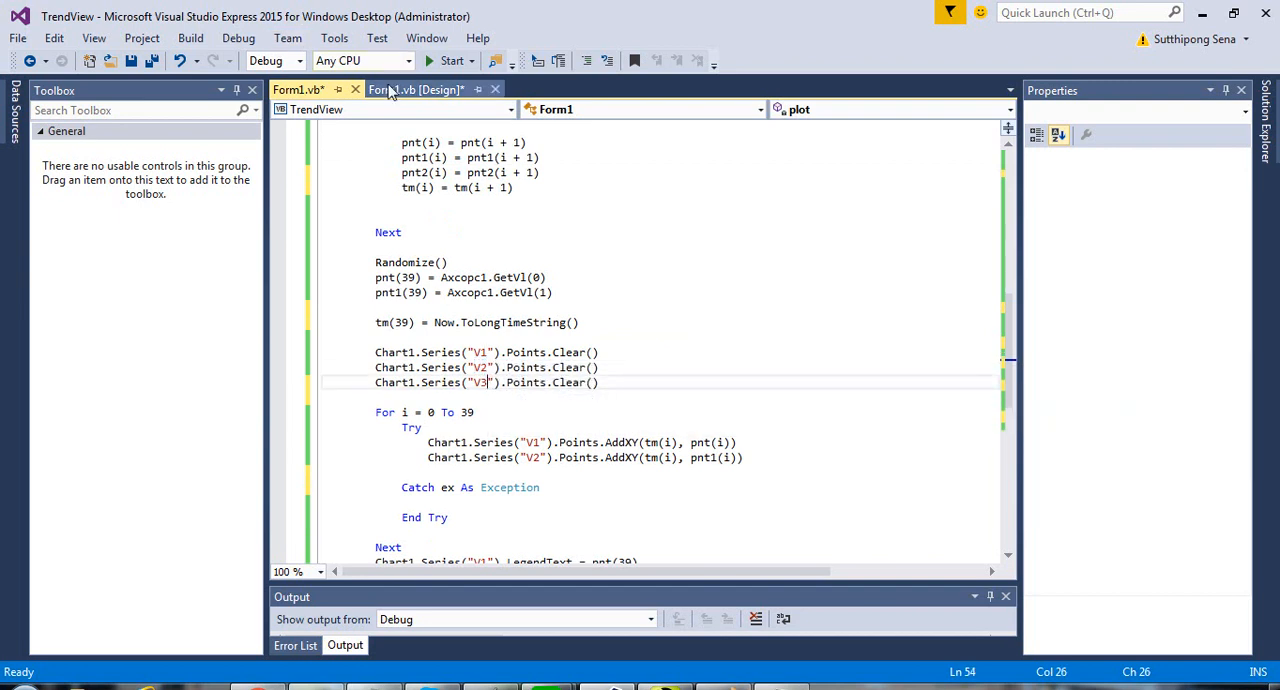
View Chart1's Series collection in the form design, then return to the Form1.vb code.
click(432, 88)
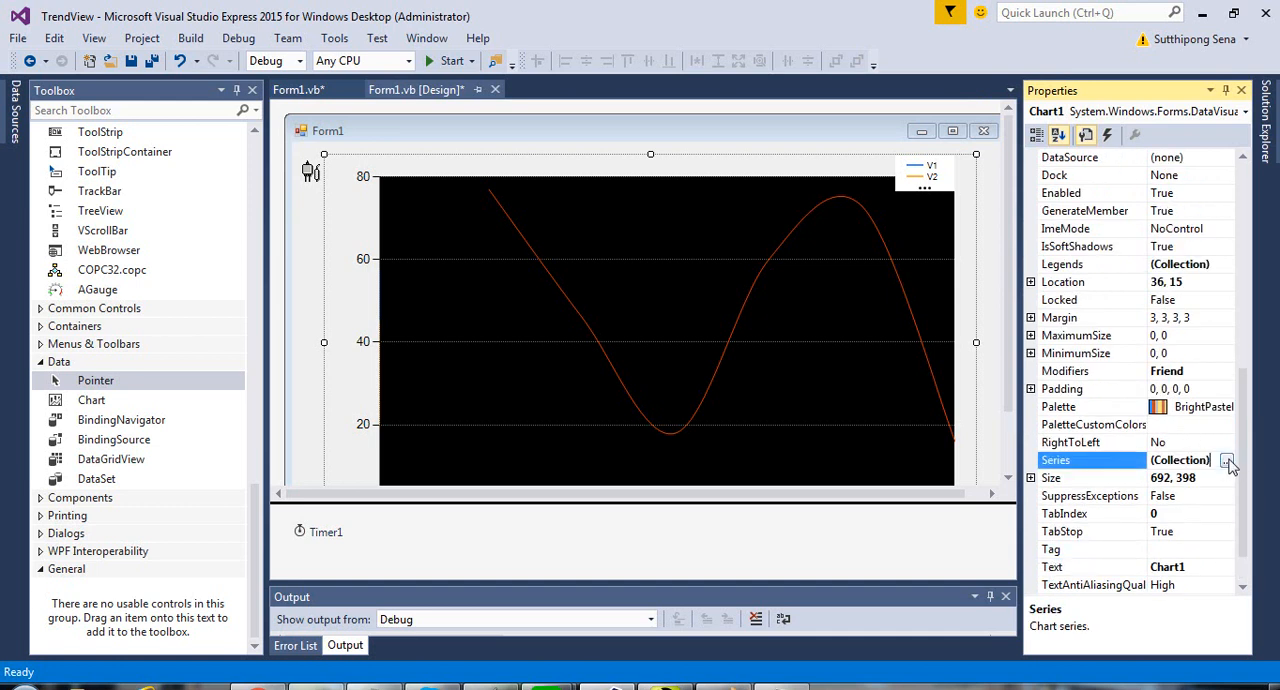
click(1227, 459)
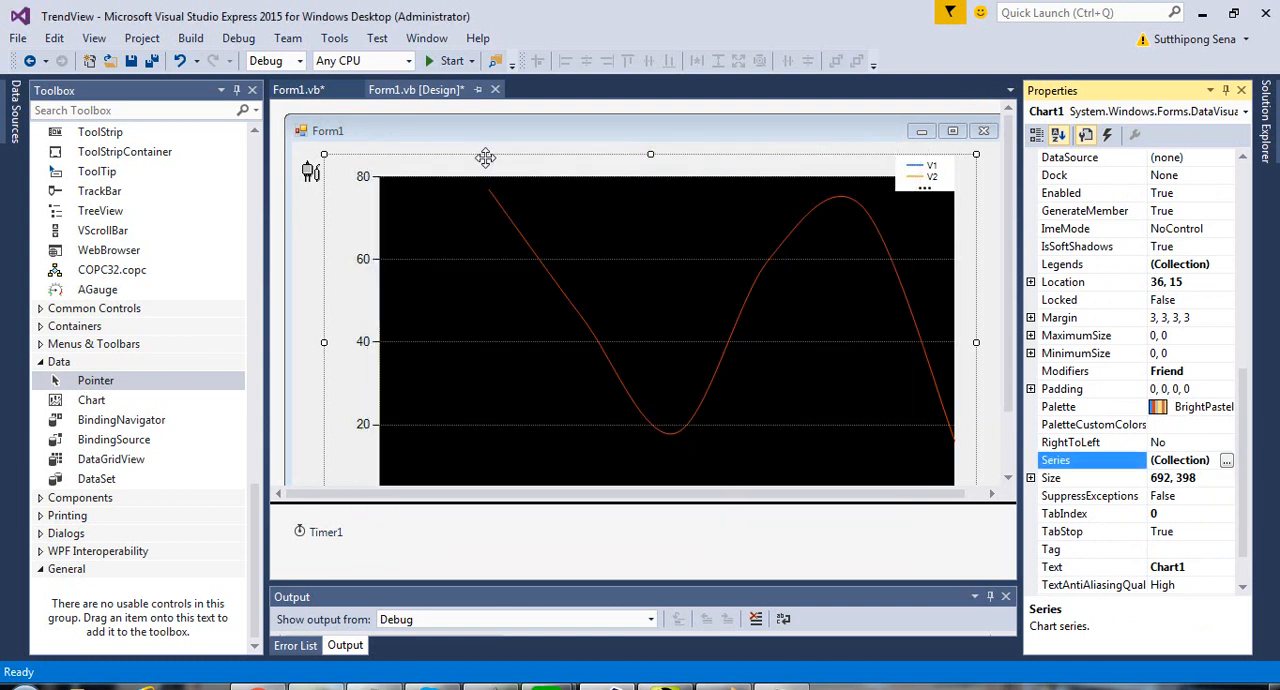
click(305, 89)
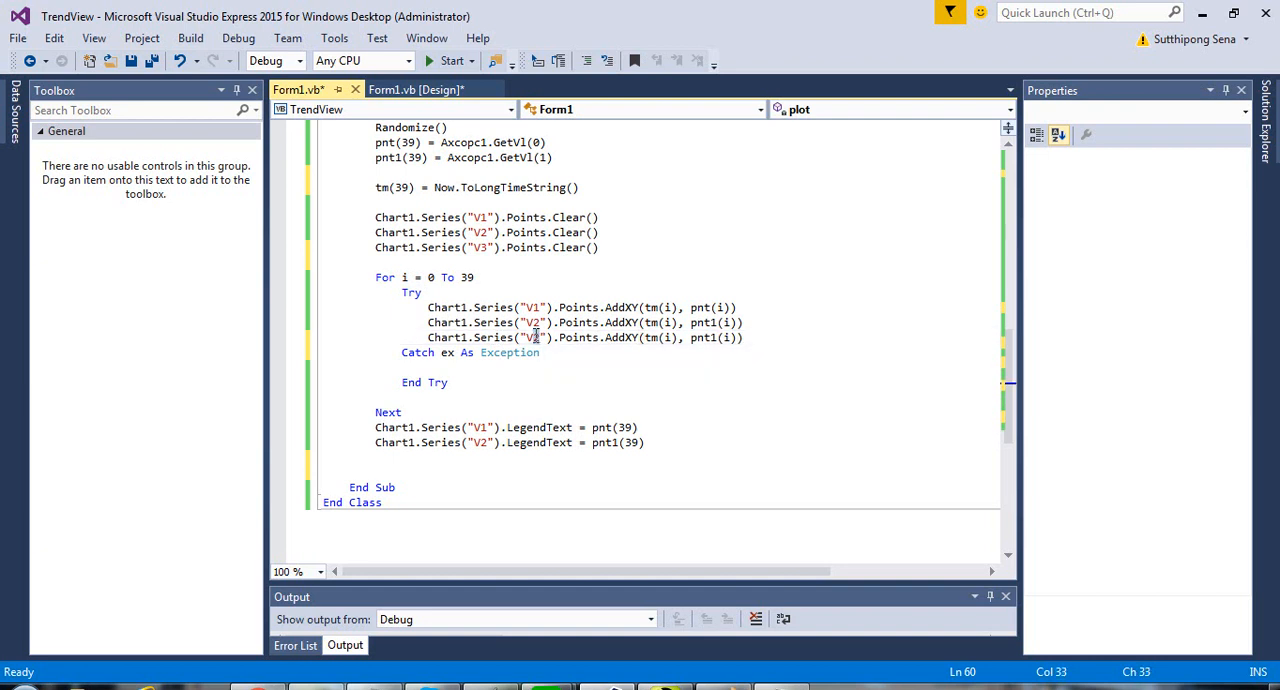
mouse_move(710, 337)
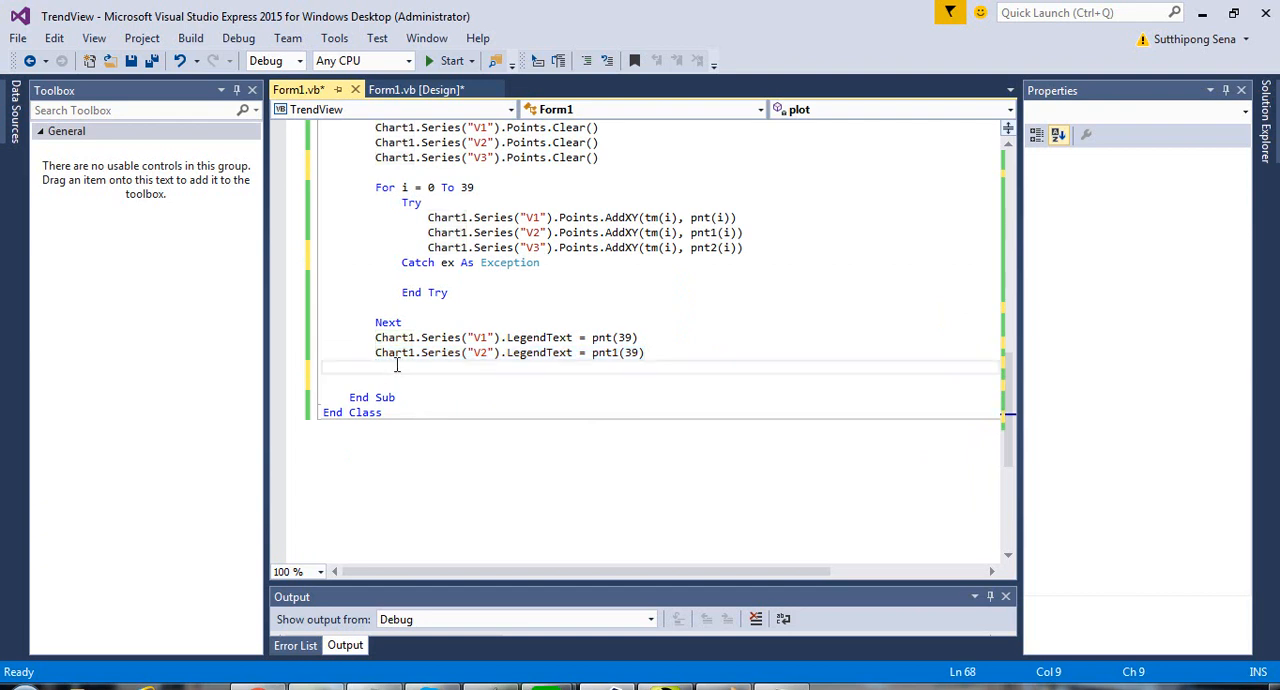
Add a Chart1.Series("V3").LegendText line to the plot routine.
text(Chart1.Series("V3").LegendText = pnt1(39))
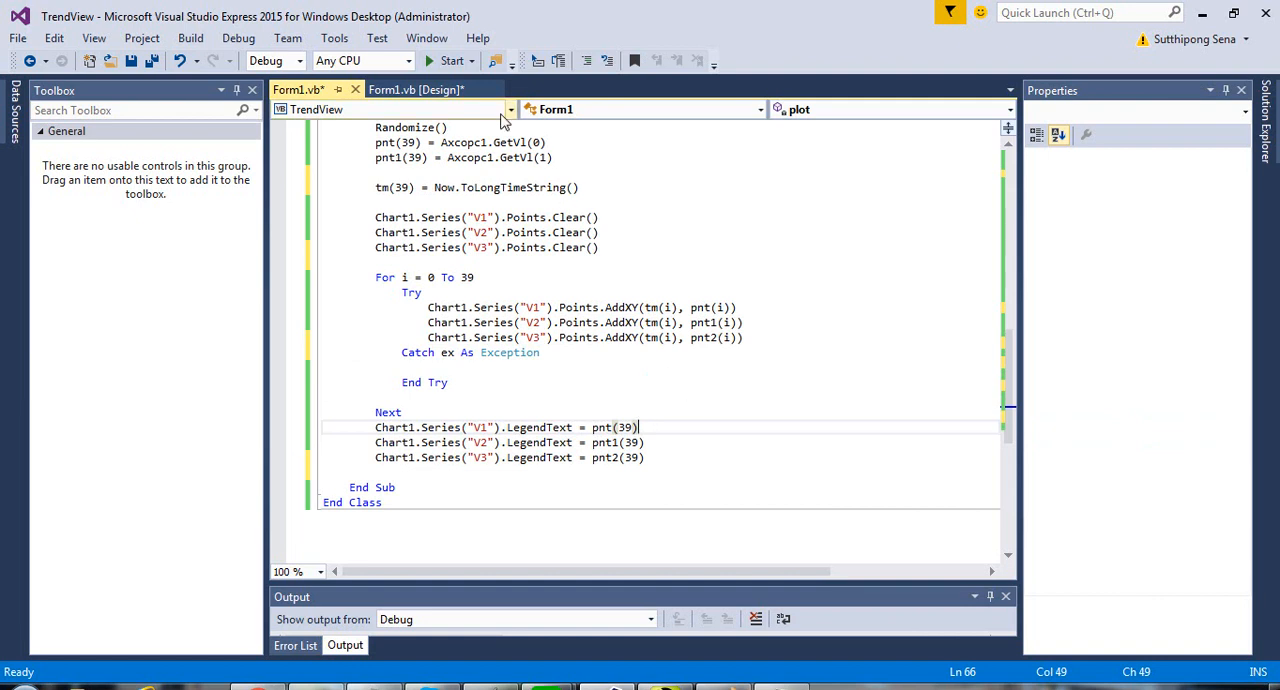
click(447, 60)
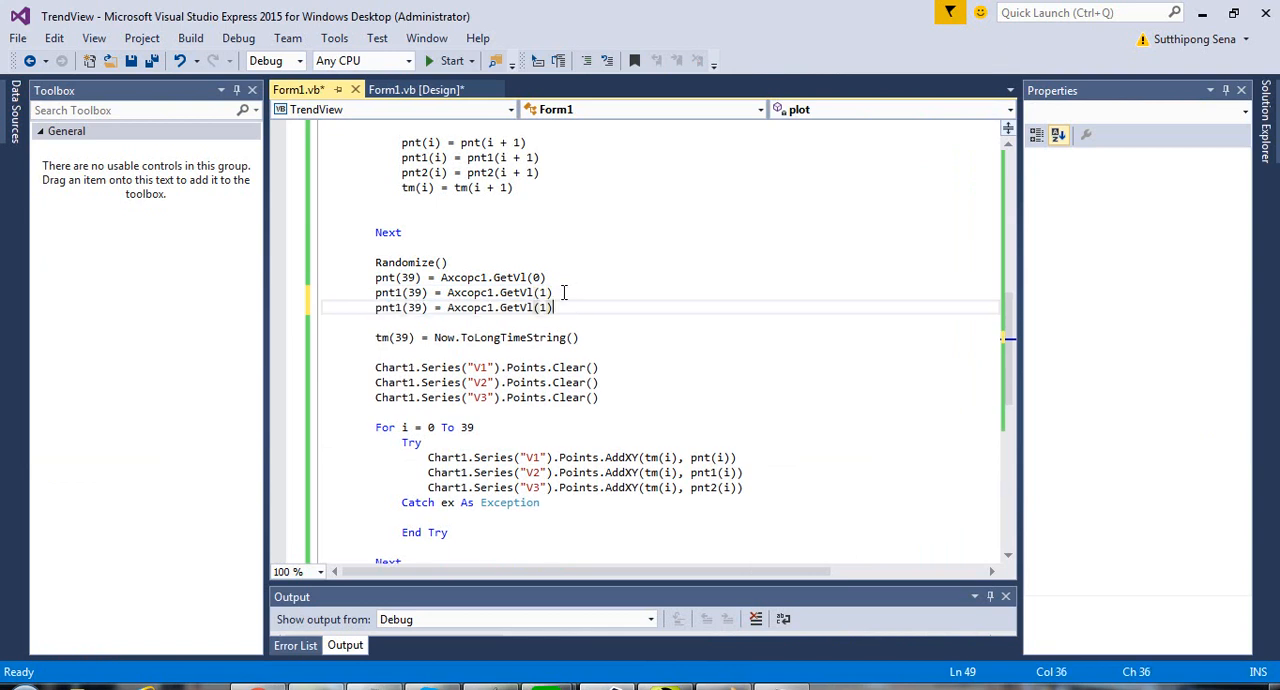
Edit the copied reading line to pnt2(39) = Axcopc1.GetVl(2), then return to design view.
drag(555, 292, 375, 307)
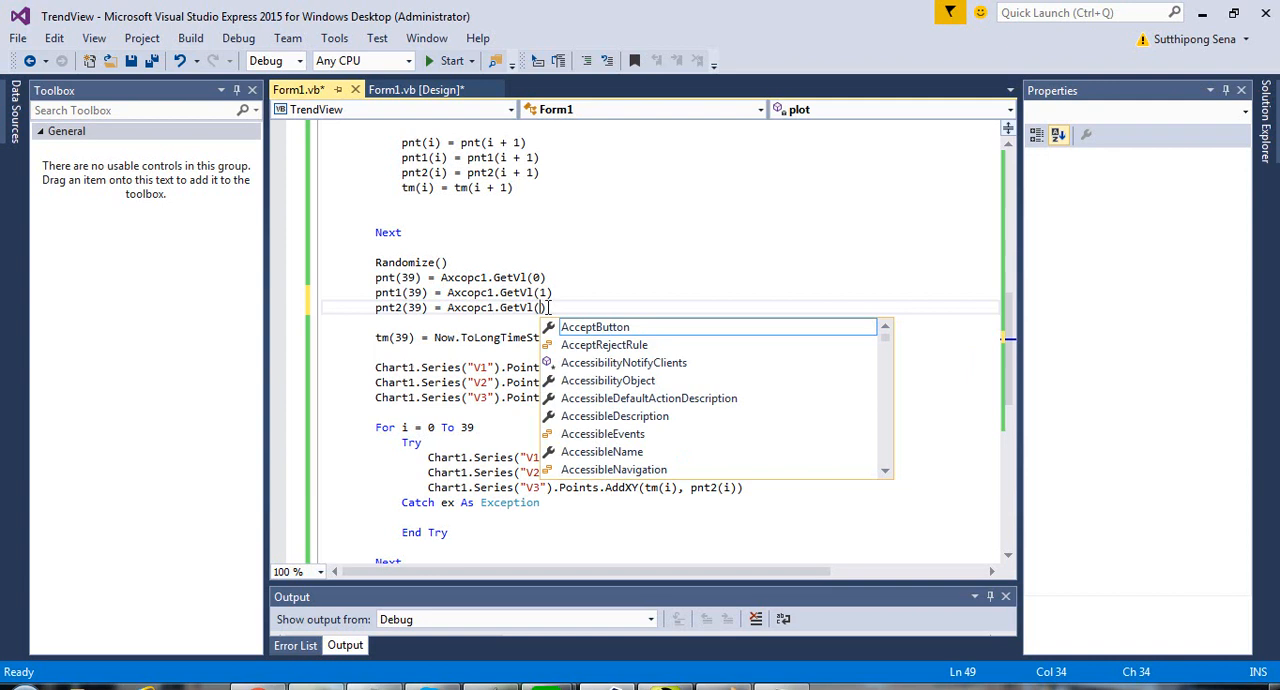
text(2)
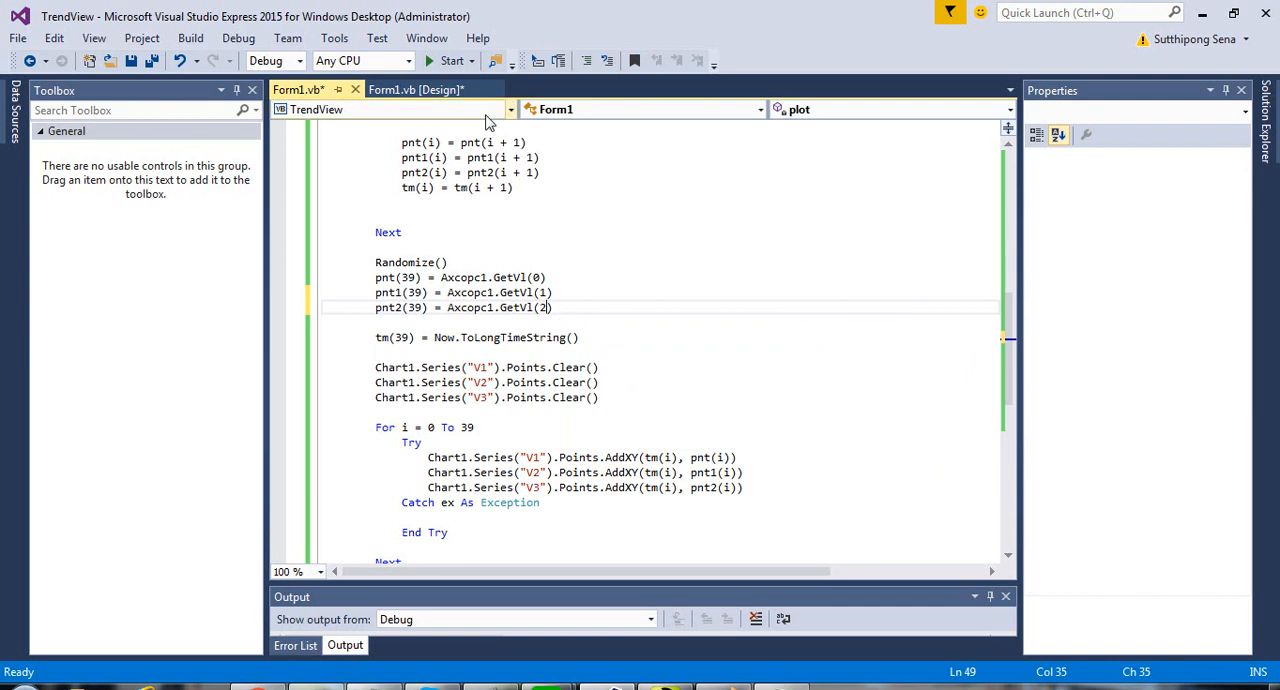
click(415, 89)
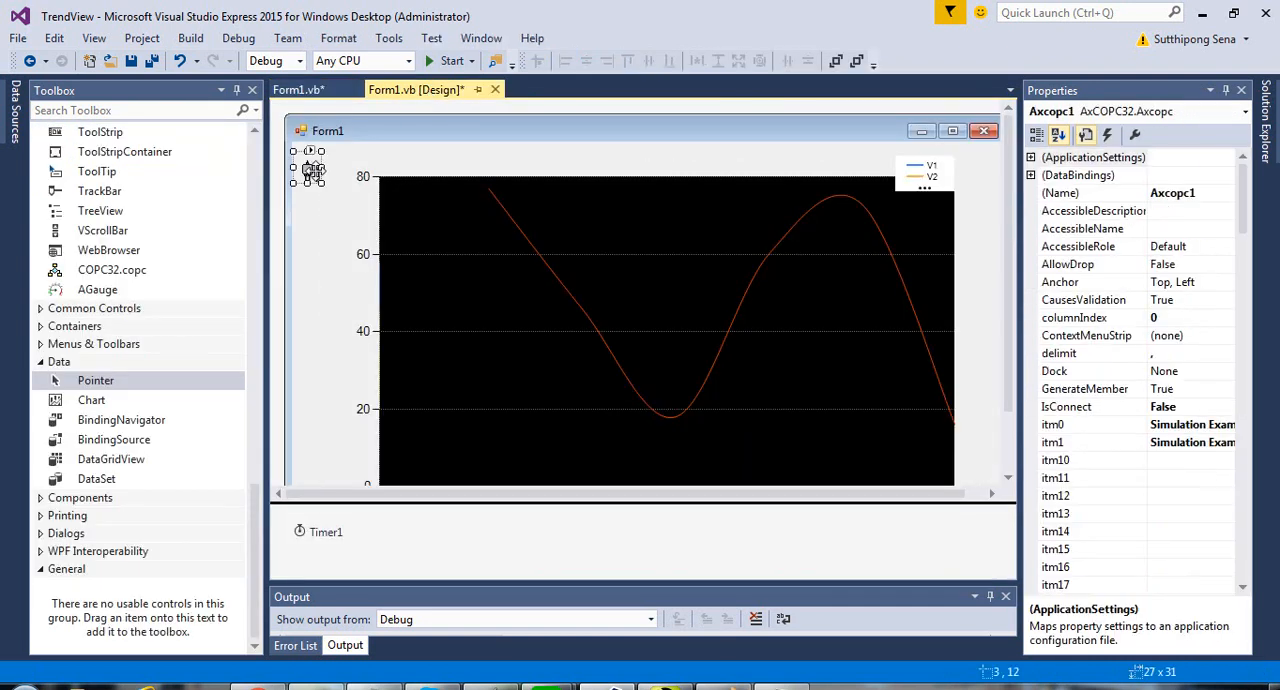
click(311, 151)
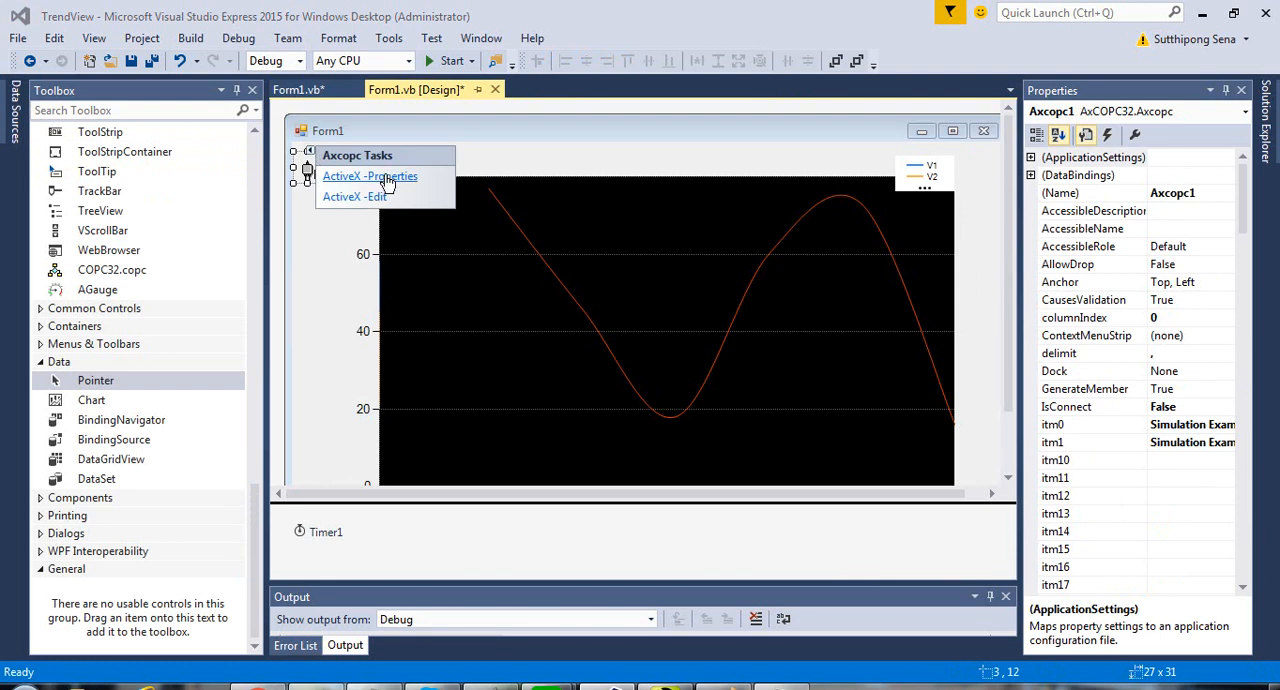
click(370, 176)
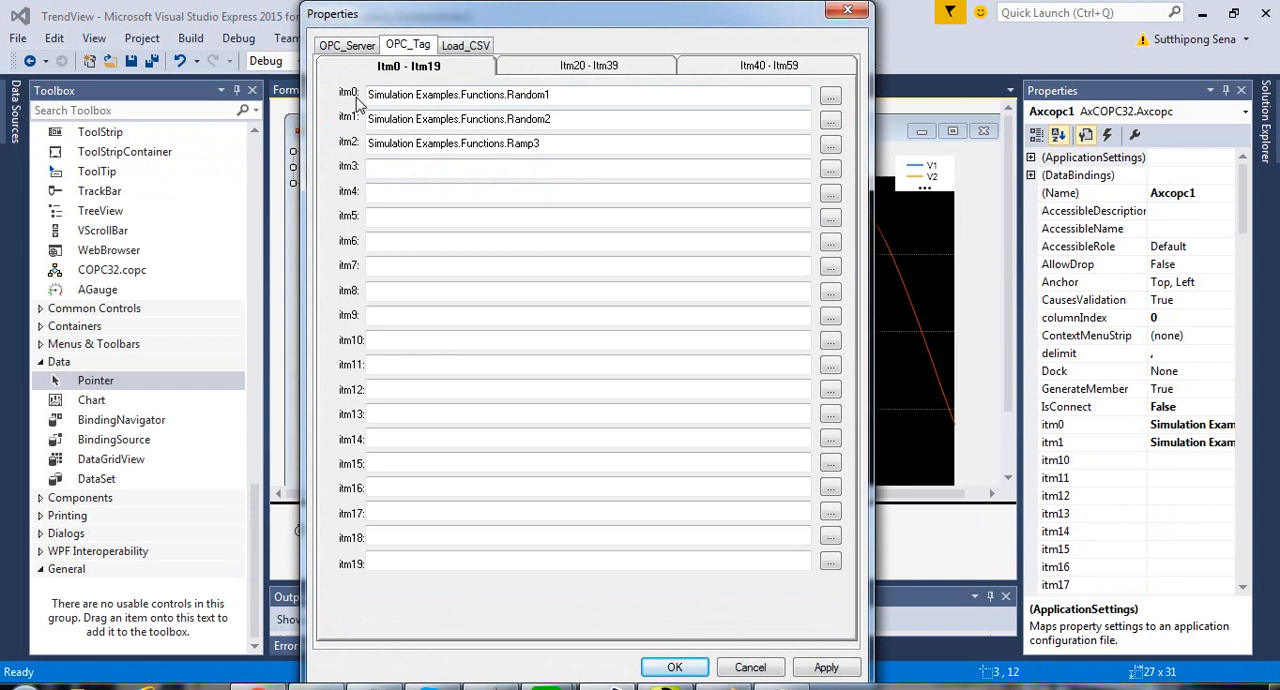
mouse_move(367, 127)
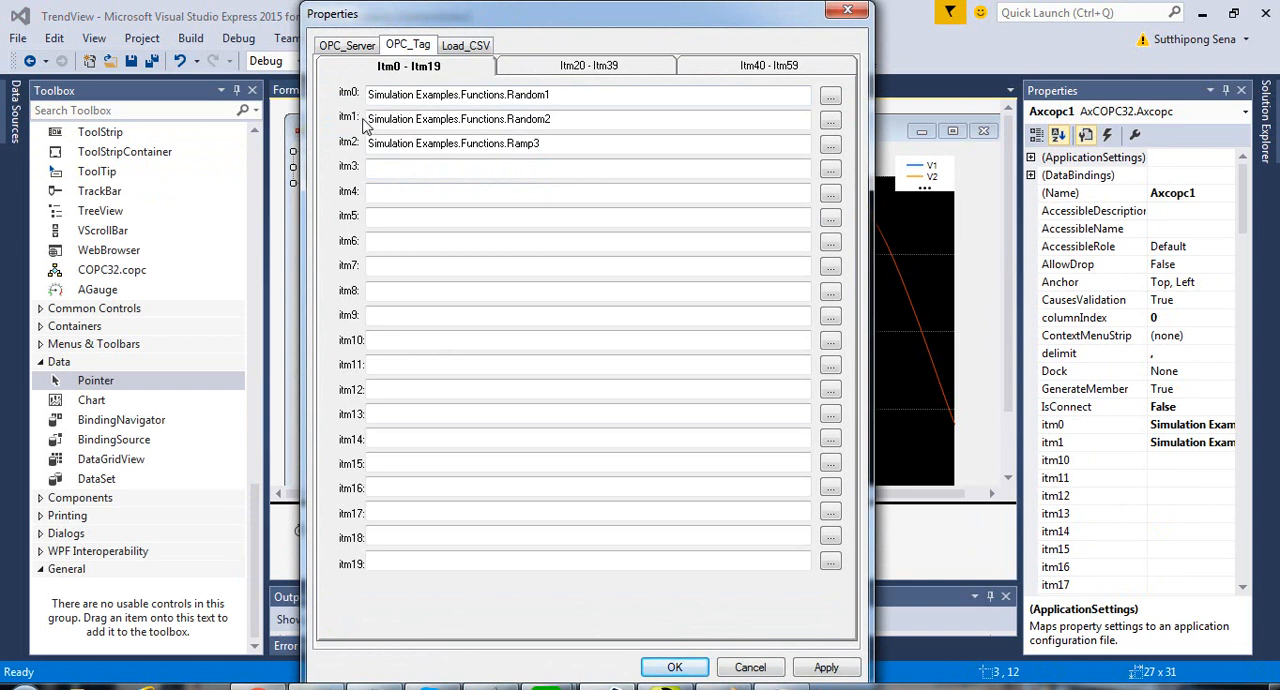
mouse_move(462, 436)
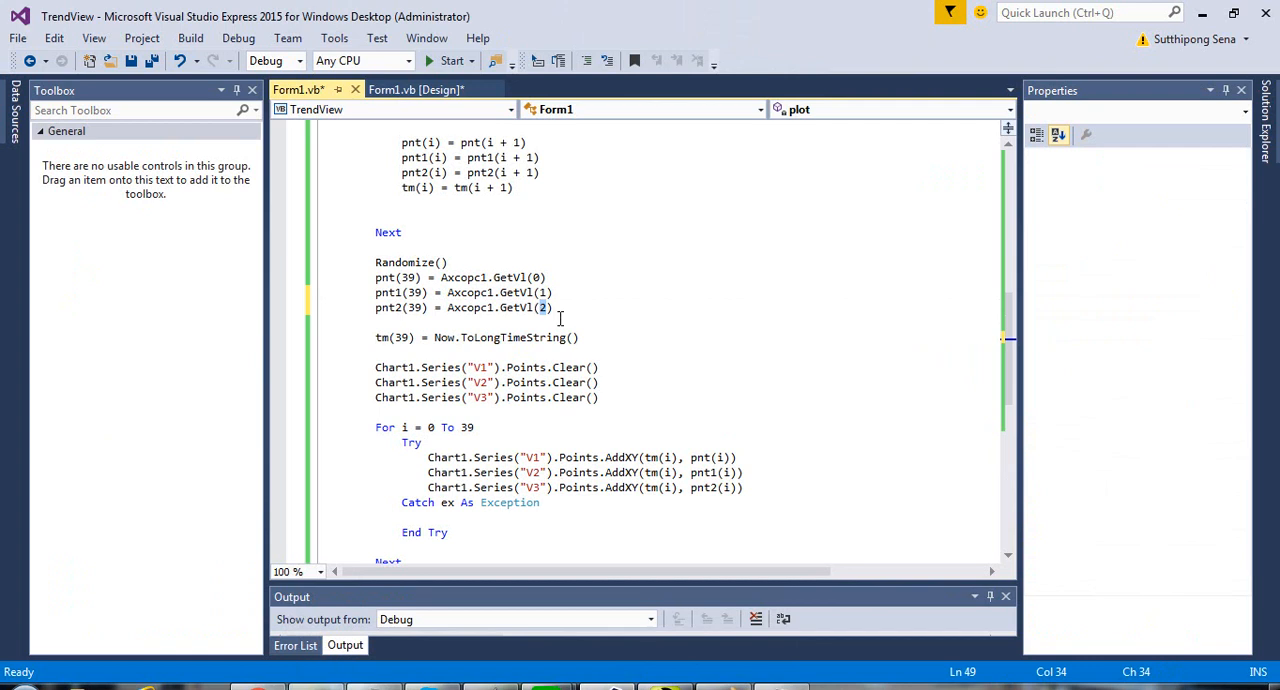
mouse_move(437, 61)
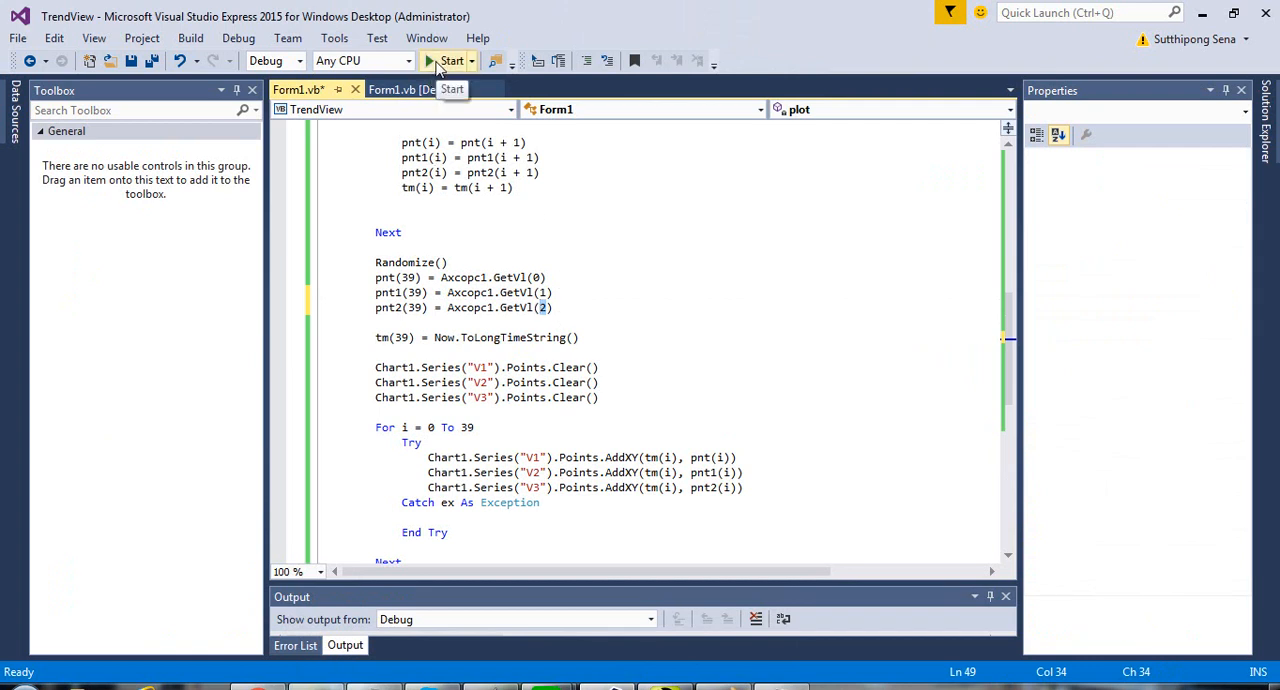
Debug-run TrendView, then go back to the form design after it stops.
click(449, 60)
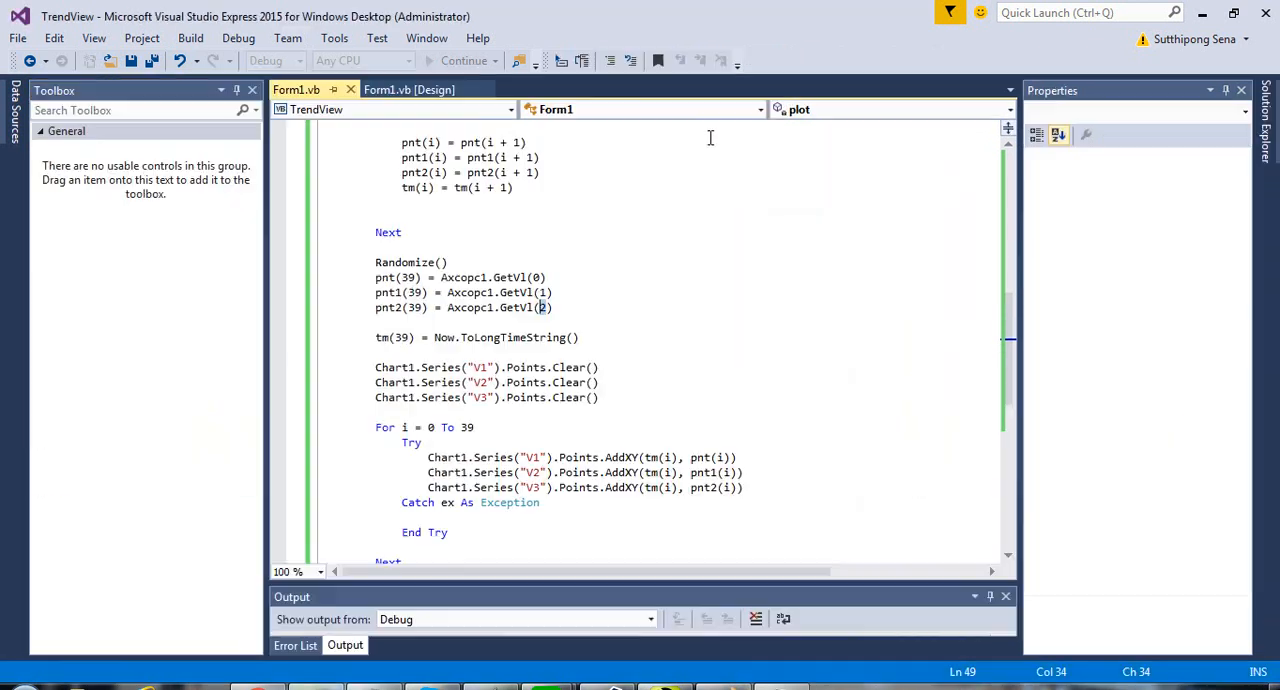
click(408, 89)
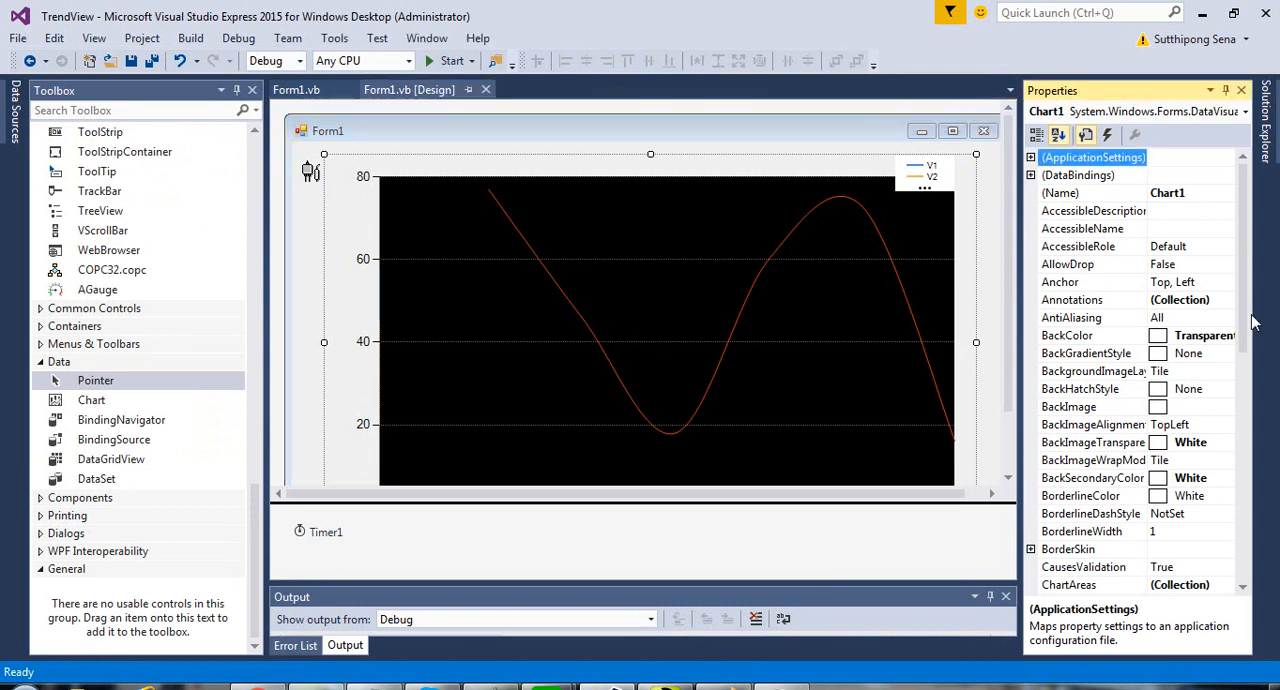
Change Chart1's ChartArea X axis interval from 10 to 5, then rerun TrendView.
scroll(down, 3)
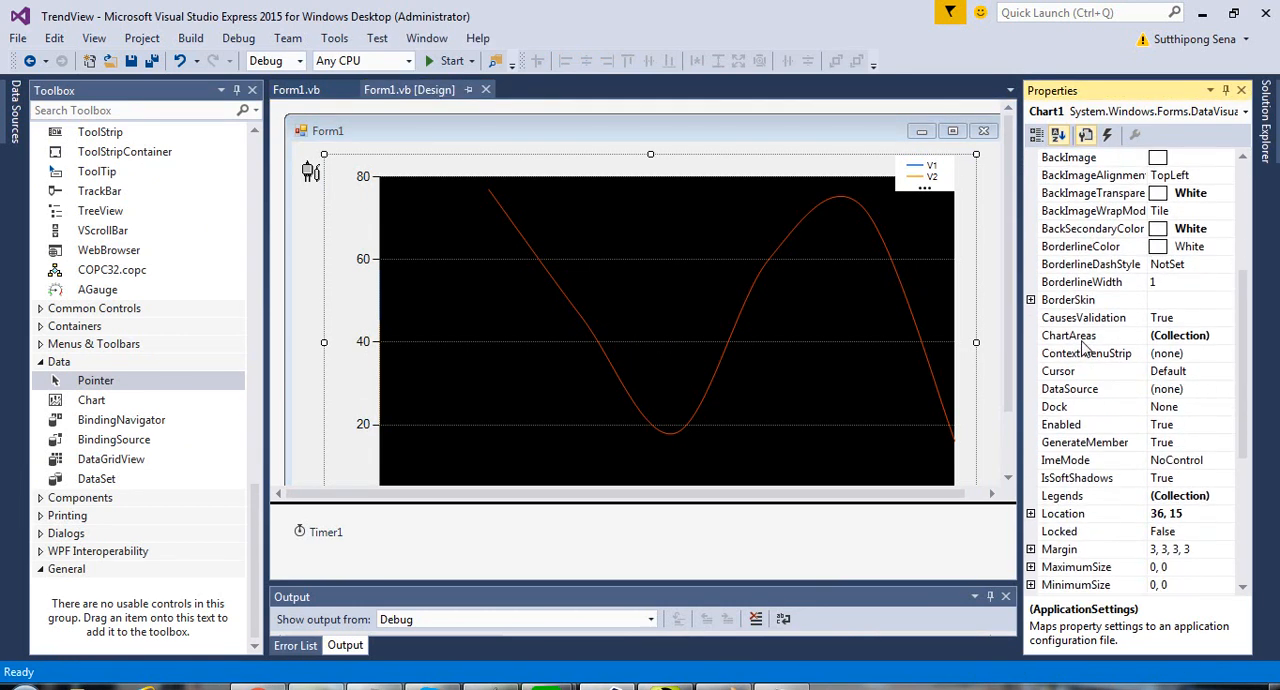
click(1069, 335)
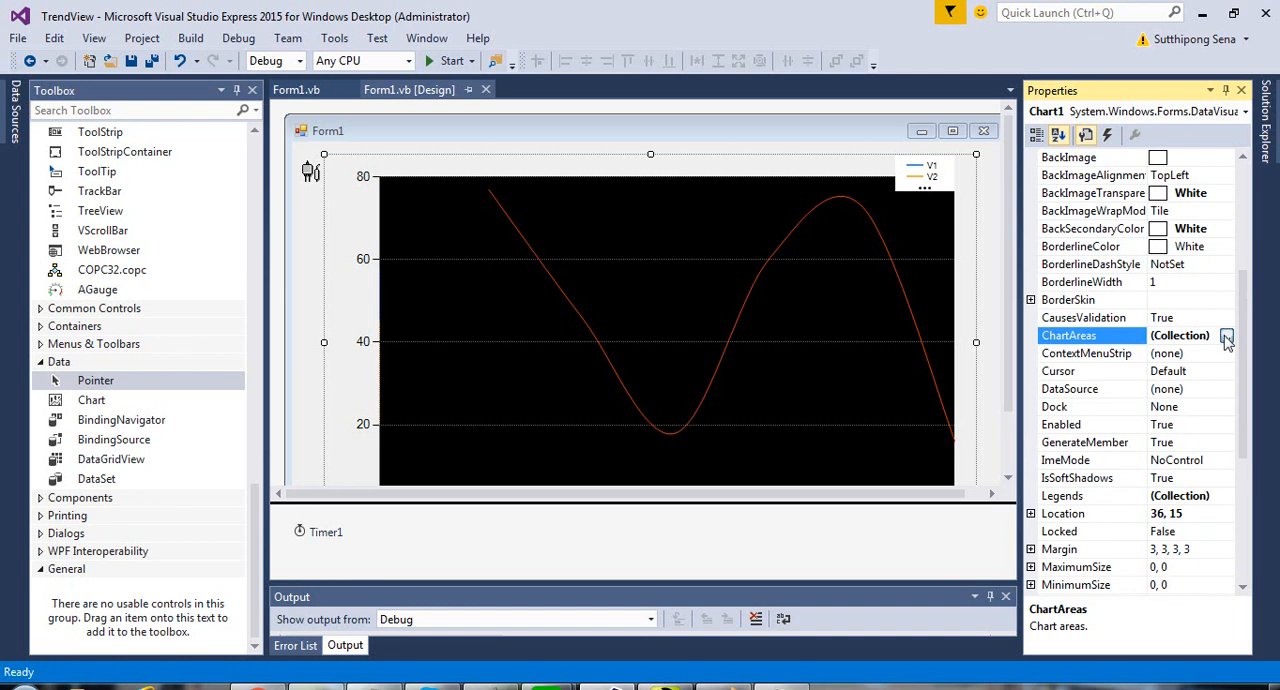
click(1226, 335)
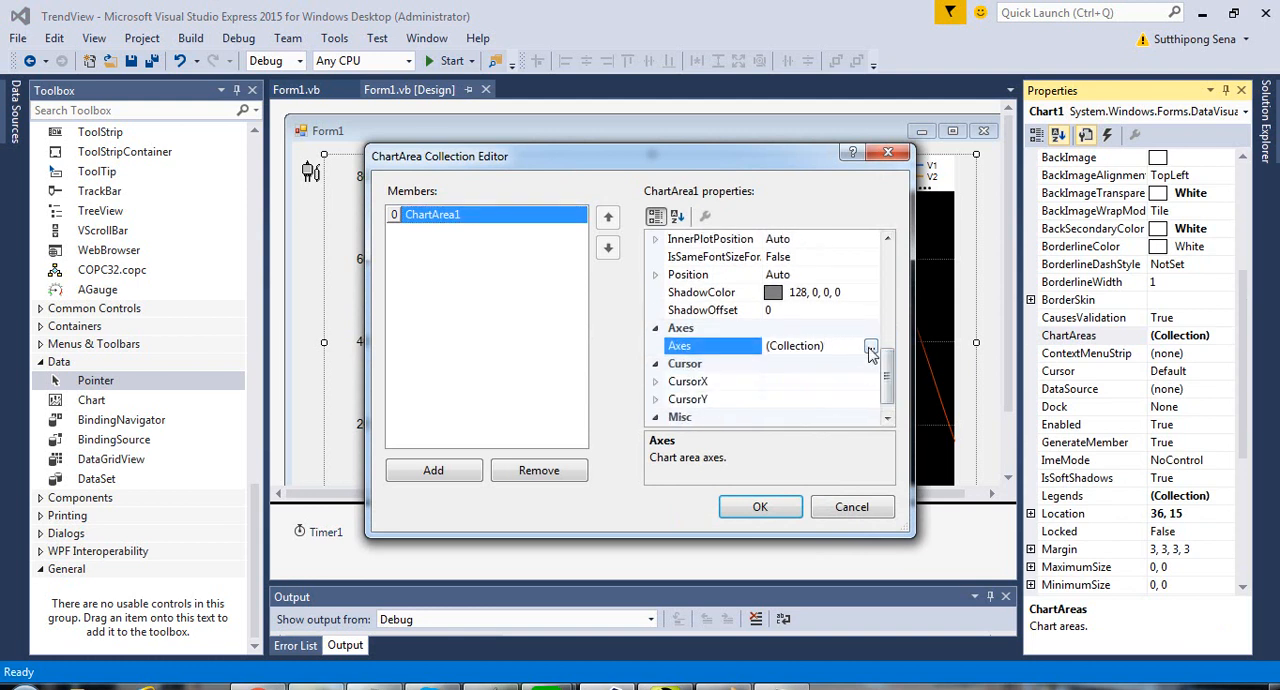
click(871, 345)
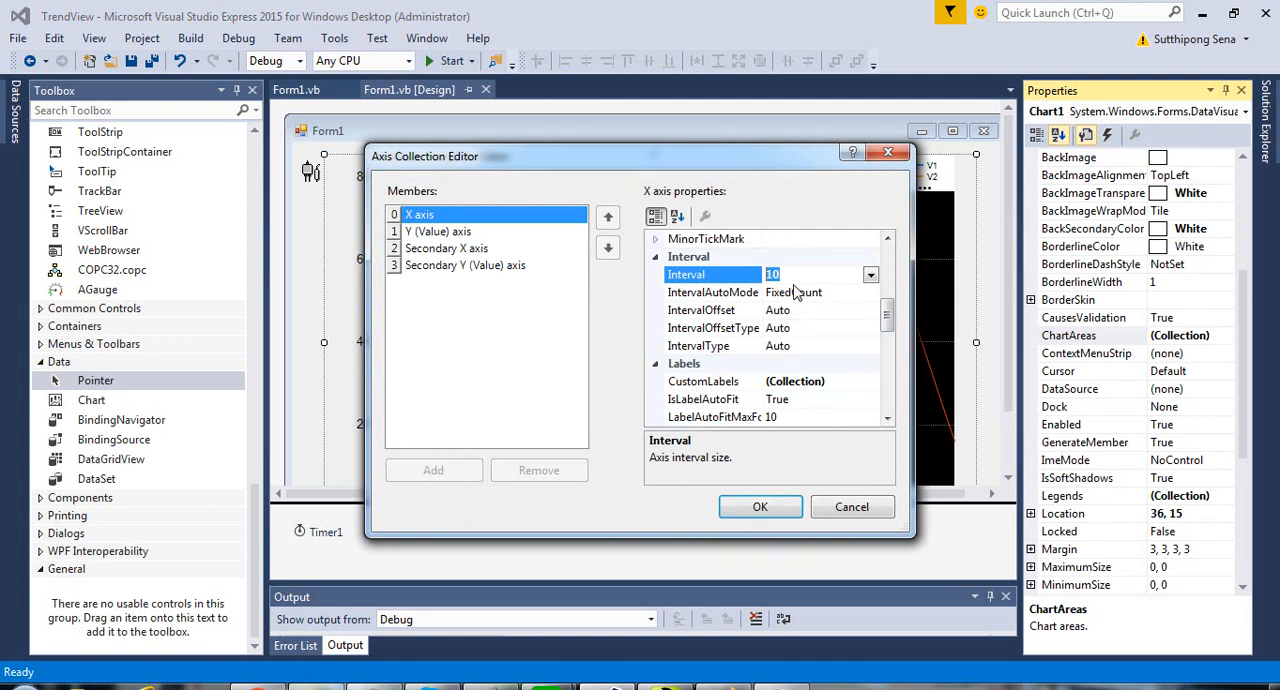
text(5)
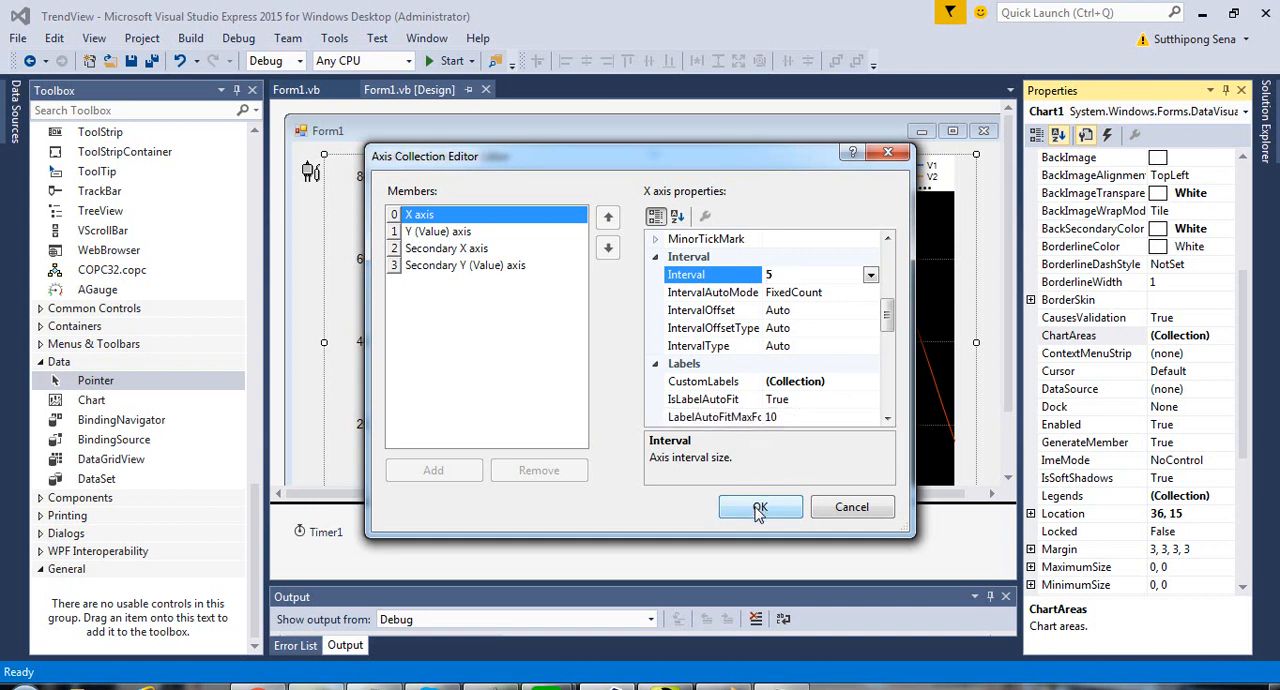
click(760, 507)
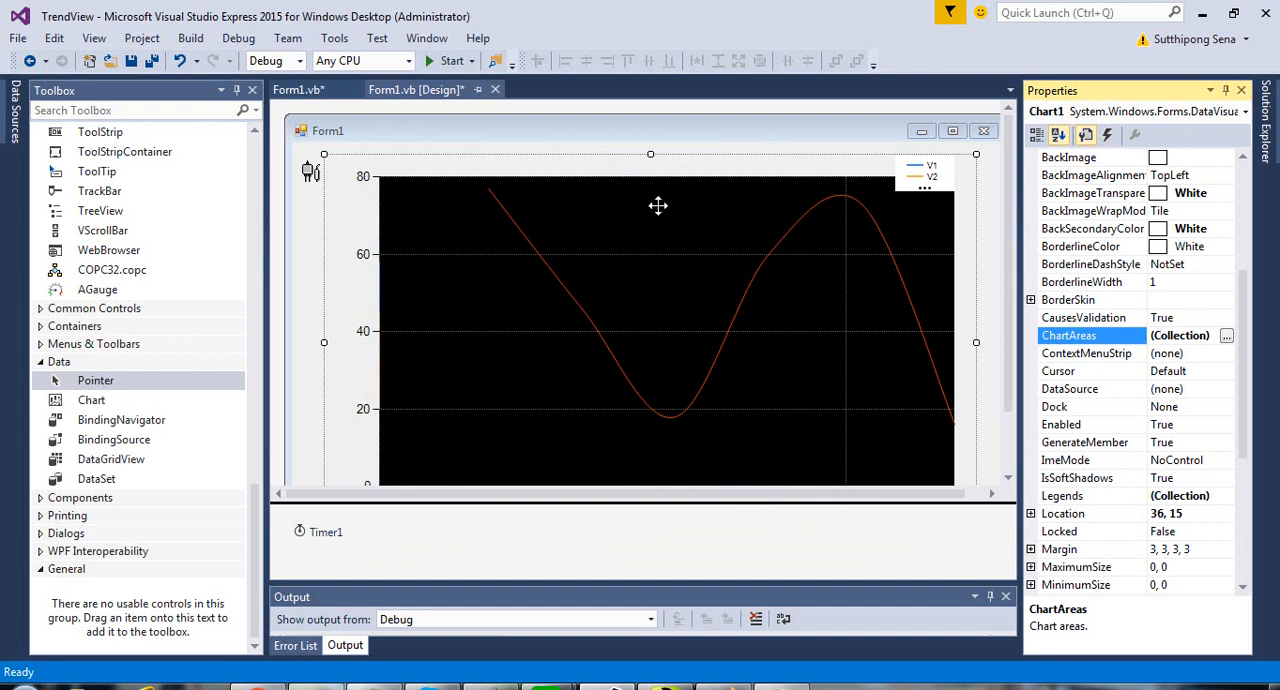
click(449, 60)
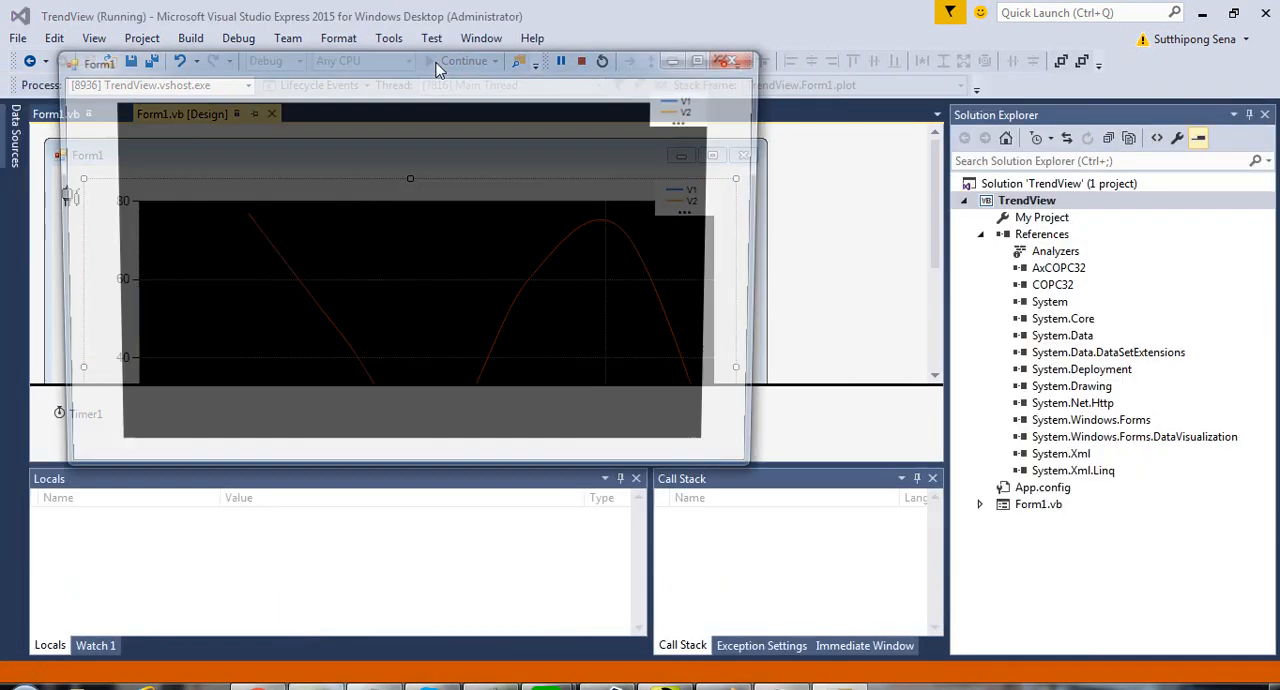